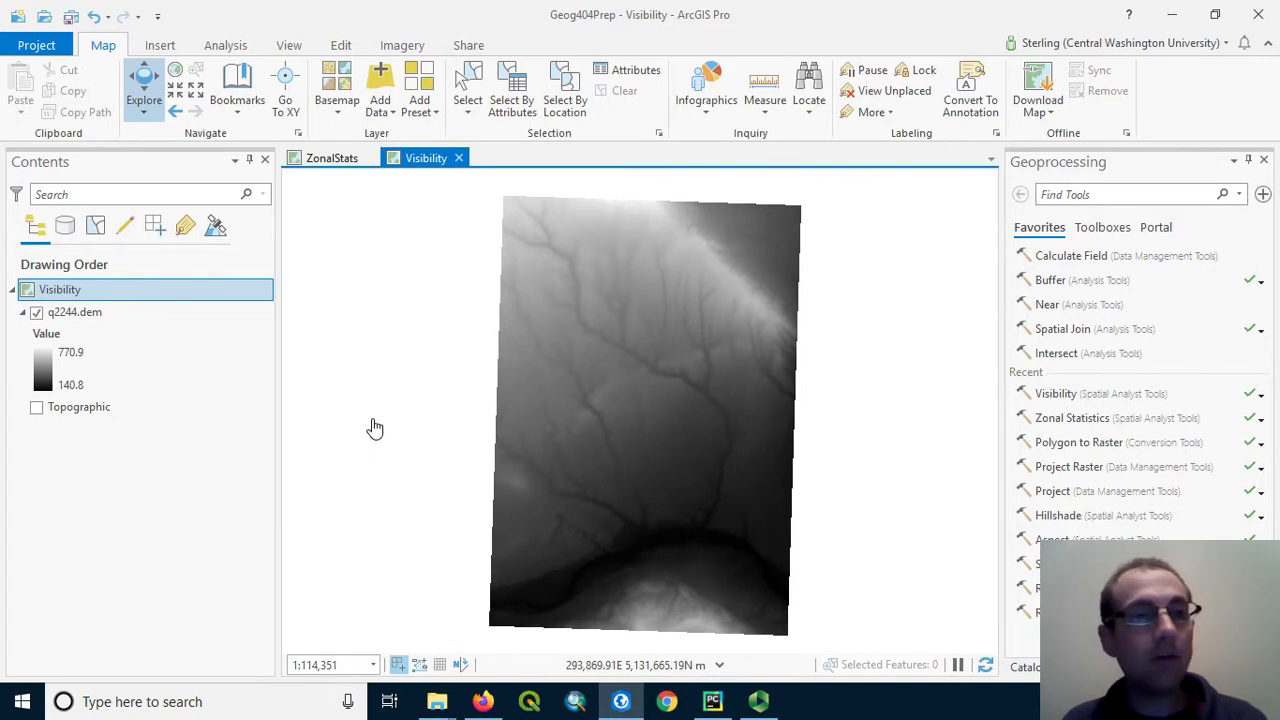
{"action": "mouse_move", "coordinate": [885, 464]}
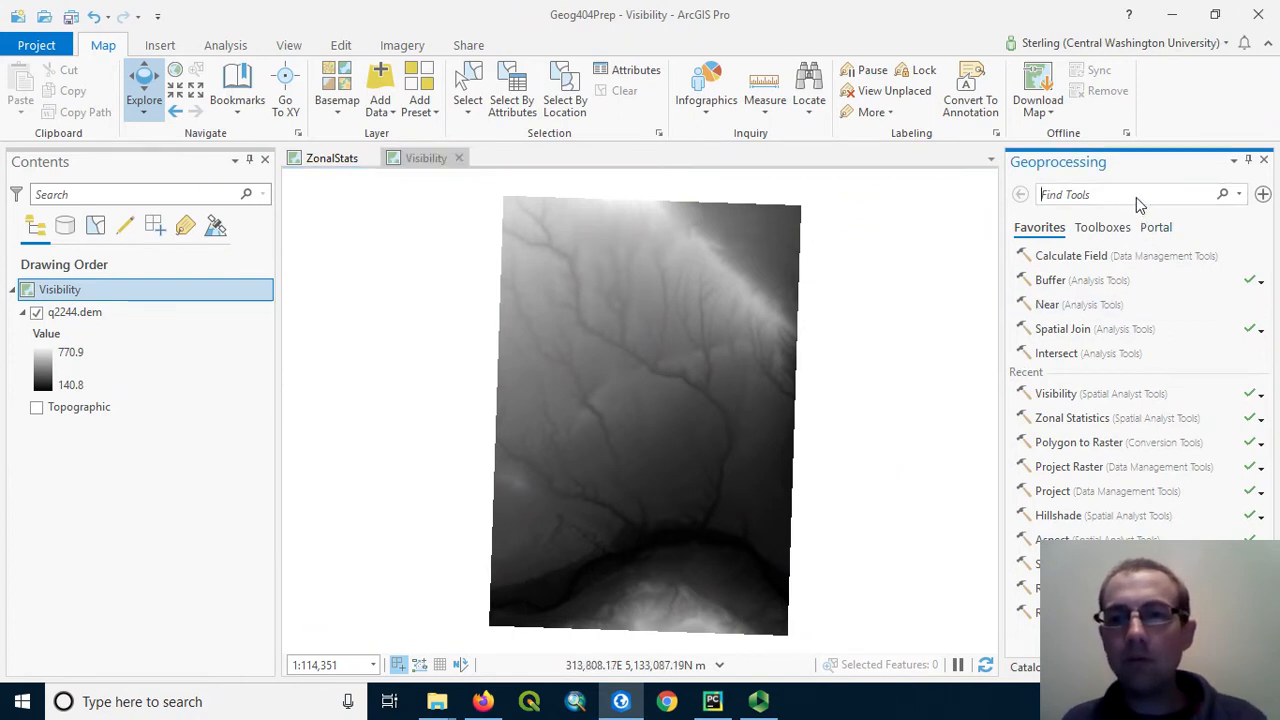
- Search the geoprocessing tools for 'hillshade'
{"action": "type", "text": "hillshade"}
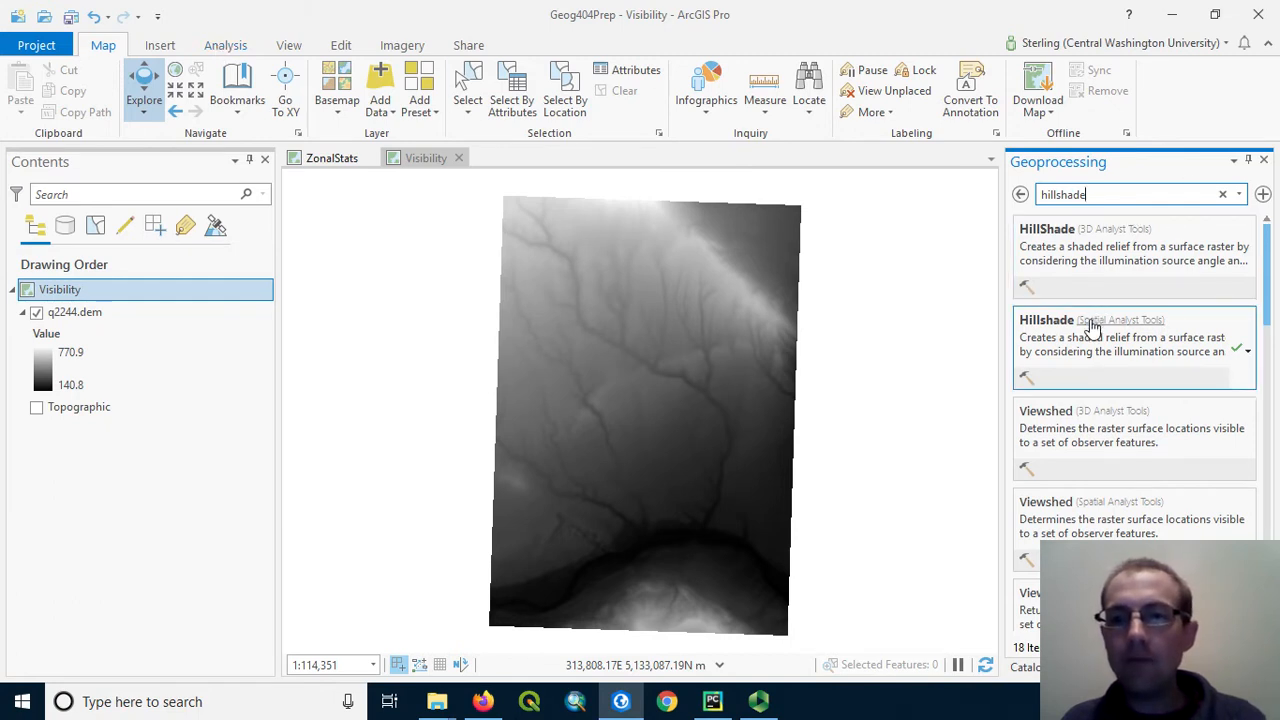
- Open the Spatial Analyst Hillshade tool from the search results
{"action": "left_click", "coordinate": [1046, 319]}
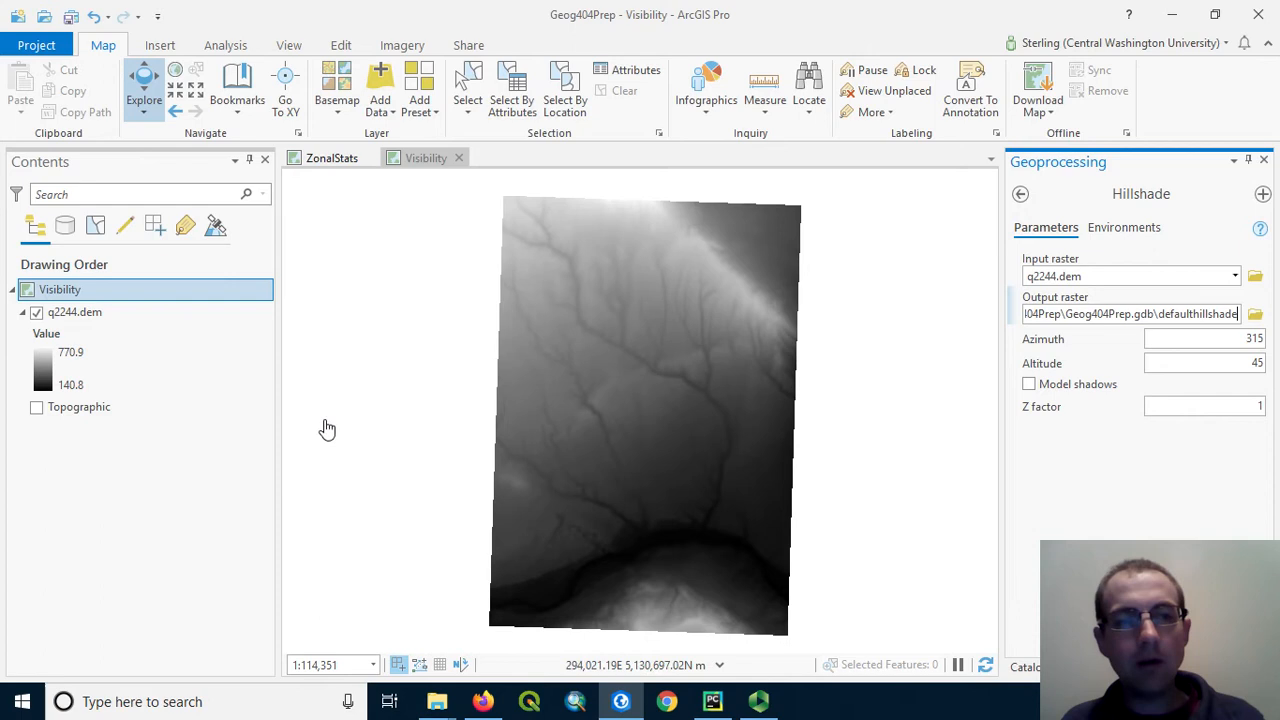
{"action": "mouse_move", "coordinate": [963, 497]}
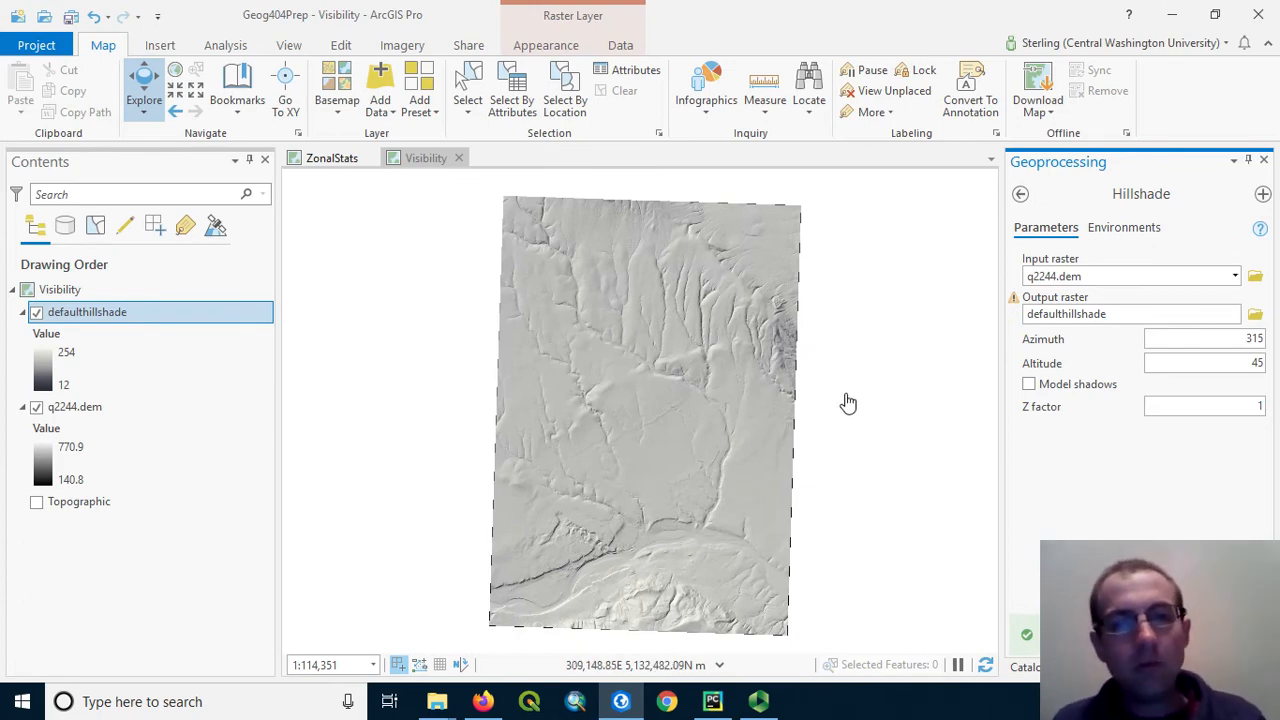
{"action": "scroll", "scroll_direction": "up", "scroll_amount": 3}
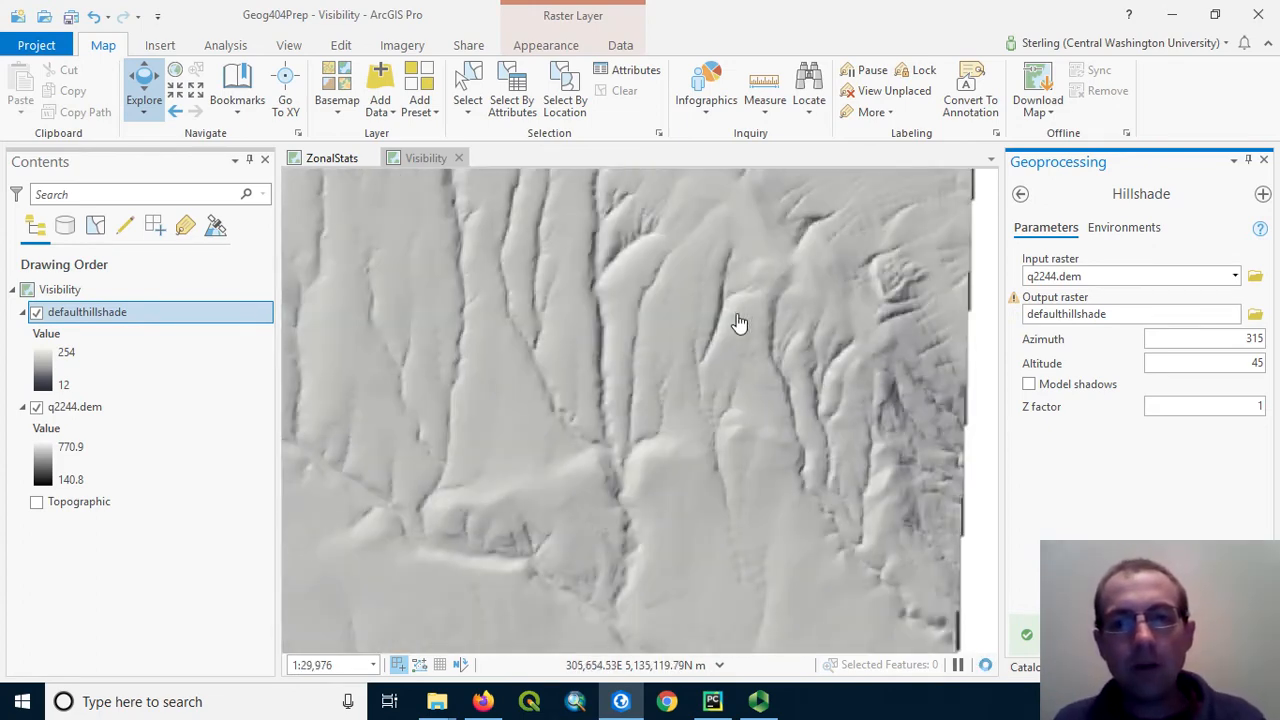
{"action": "left_click_drag", "start_coordinate": [740, 322], "coordinate": [777, 541]}
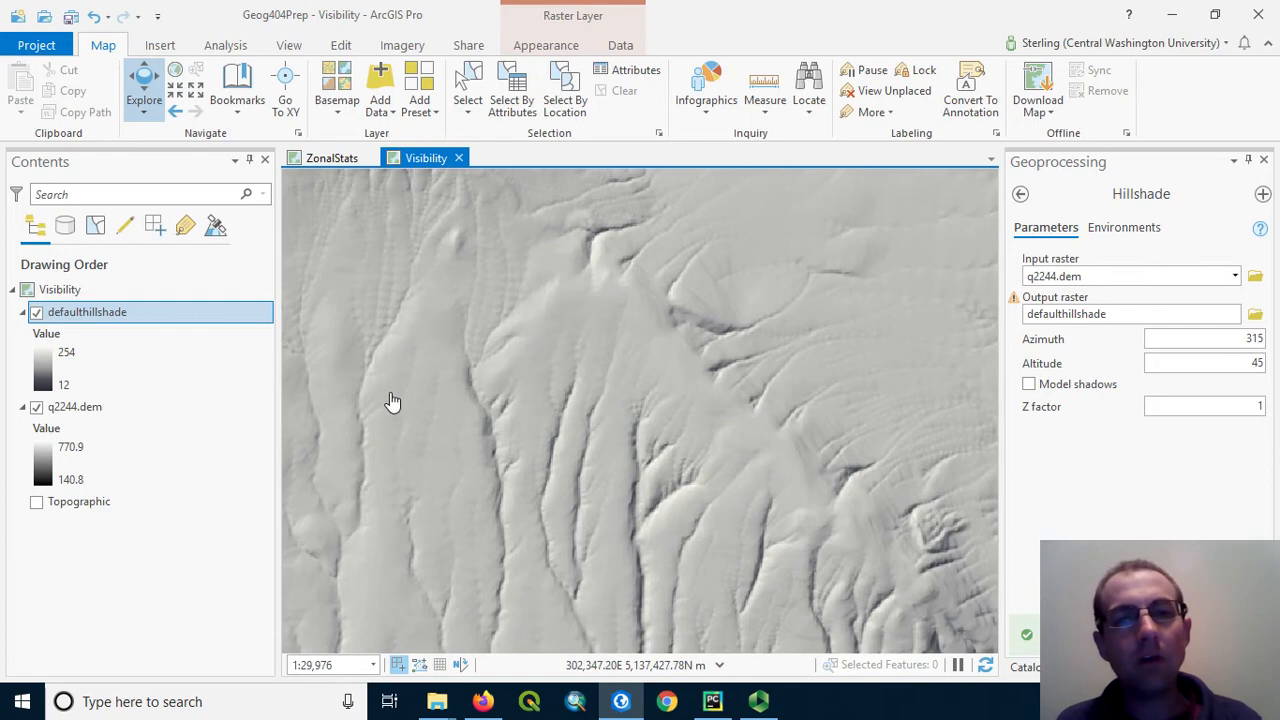
{"action": "scroll", "scroll_direction": "down", "scroll_amount": 3}
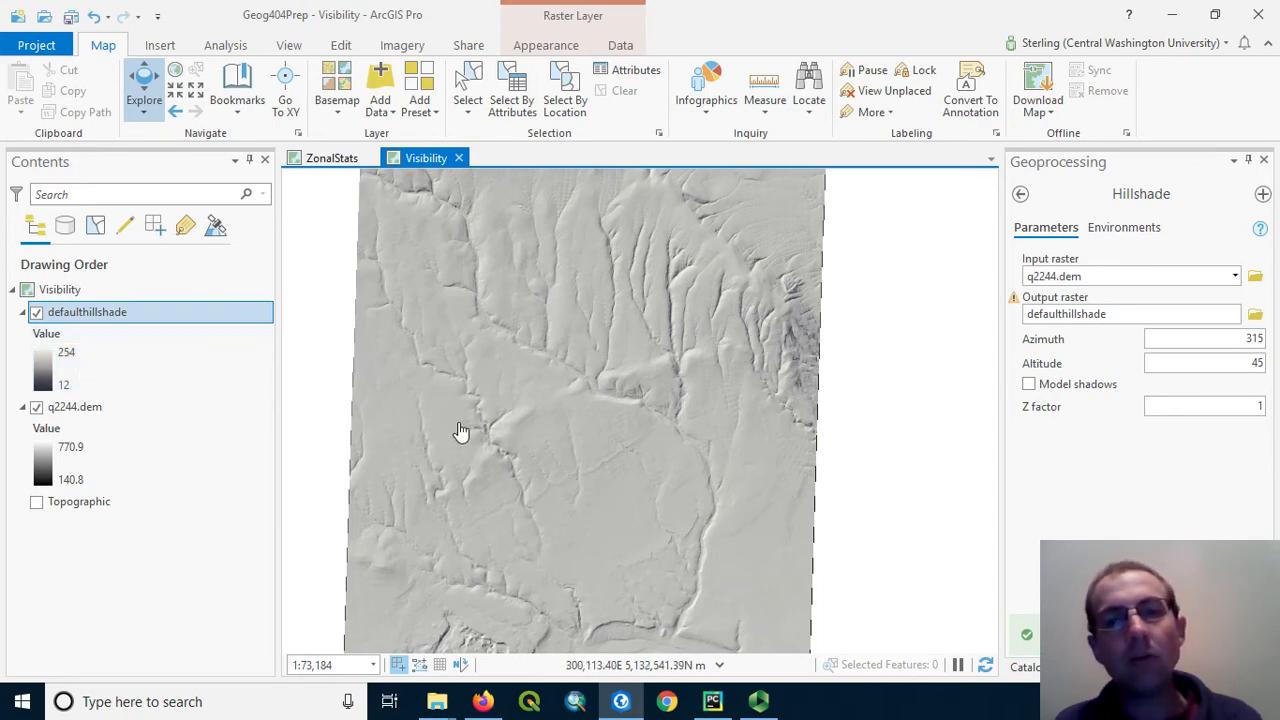
{"action": "mouse_move", "coordinate": [687, 336]}
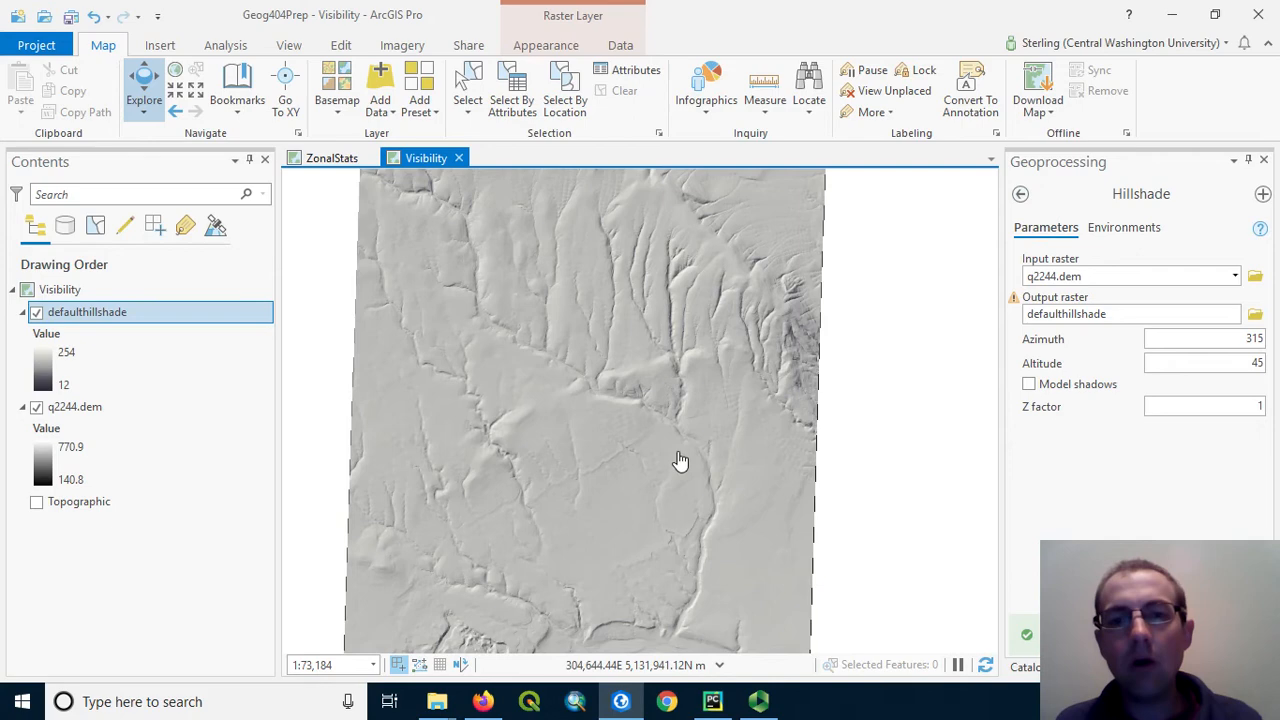
{"action": "mouse_move", "coordinate": [825, 322]}
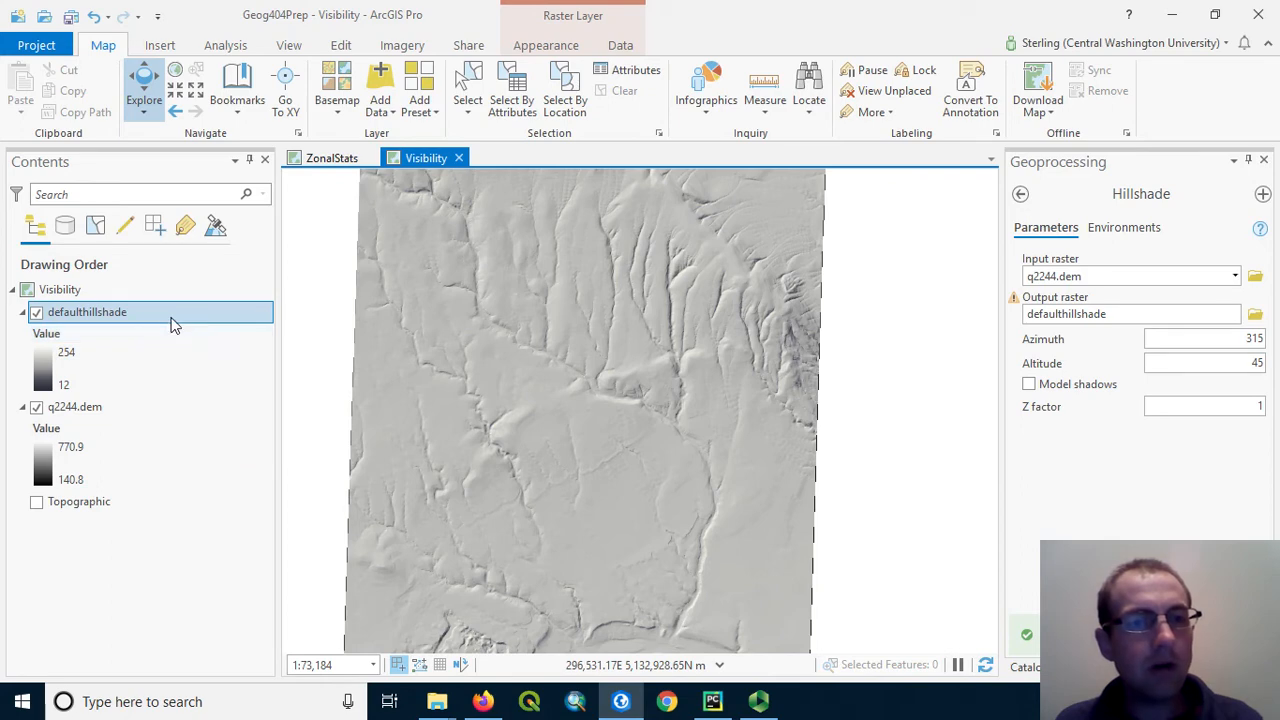
{"action": "left_click", "coordinate": [60, 289]}
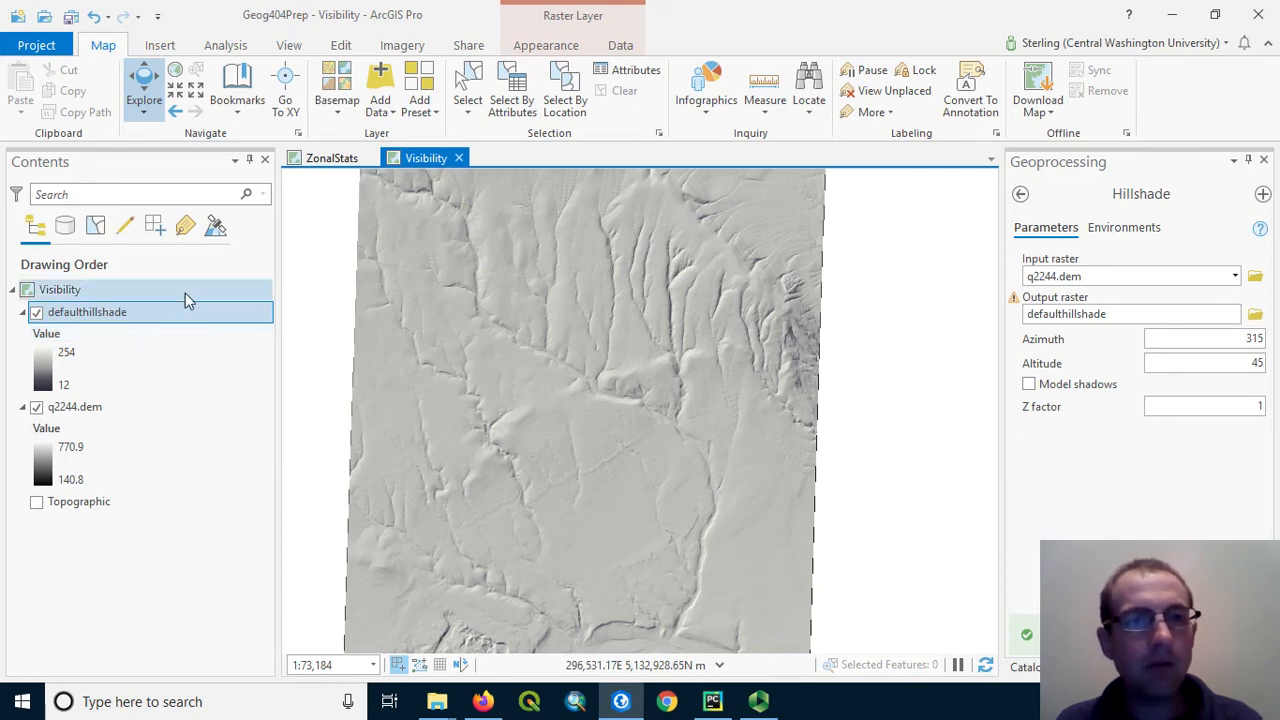
{"action": "mouse_move", "coordinate": [337, 88]}
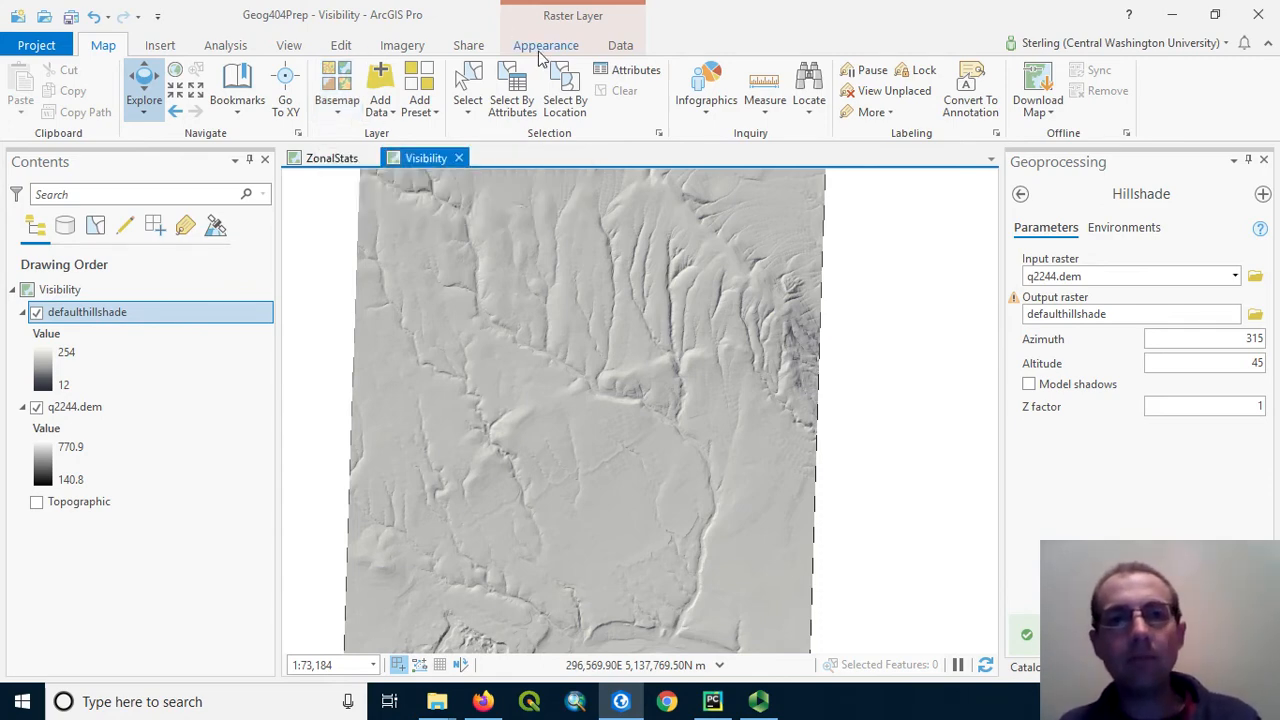
- Set the defaulthillshade layer's transparency to 60% on the Raster Layer Appearance tab
{"action": "left_click", "coordinate": [546, 45]}
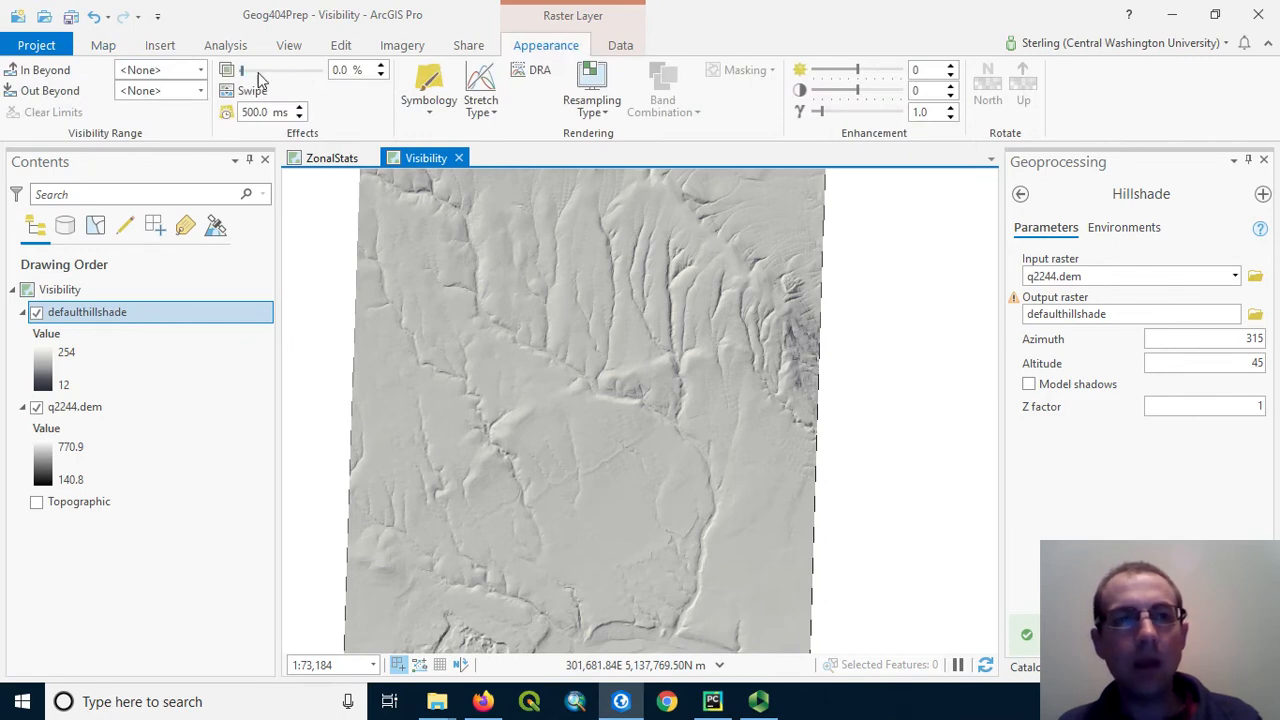
{"action": "mouse_move", "coordinate": [243, 71]}
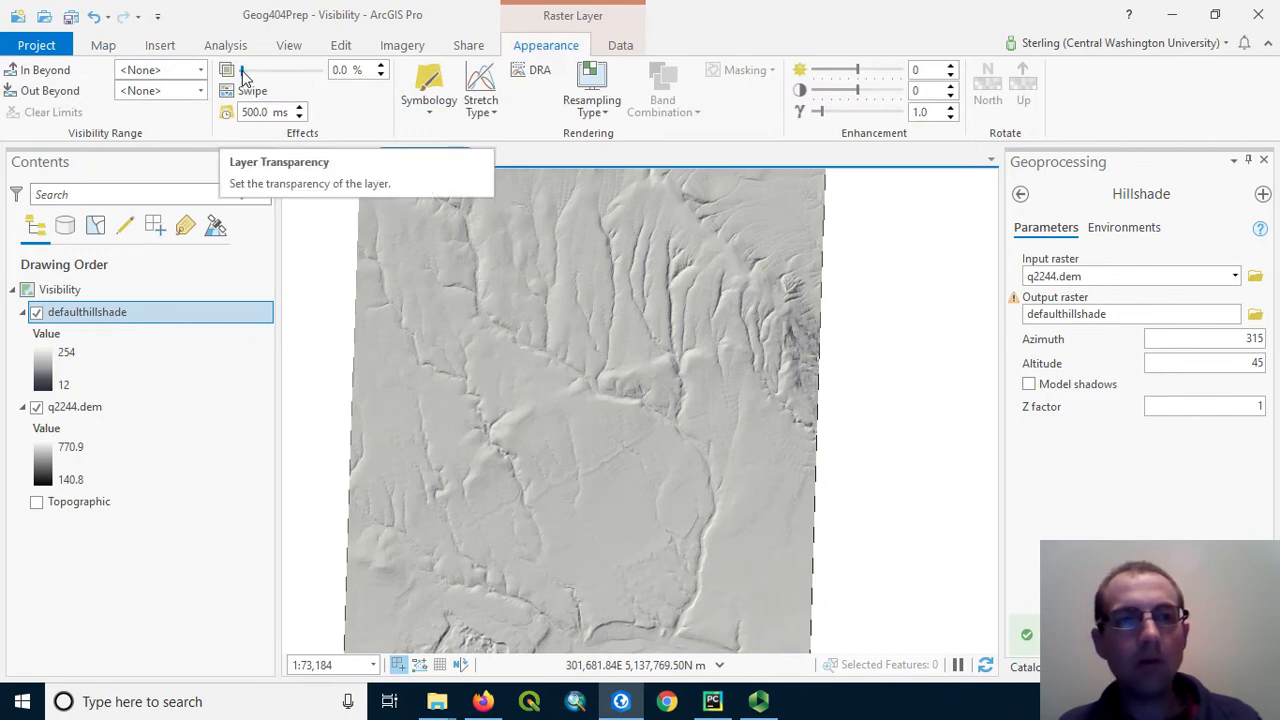
{"action": "left_click_drag", "start_coordinate": [243, 75], "coordinate": [263, 75]}
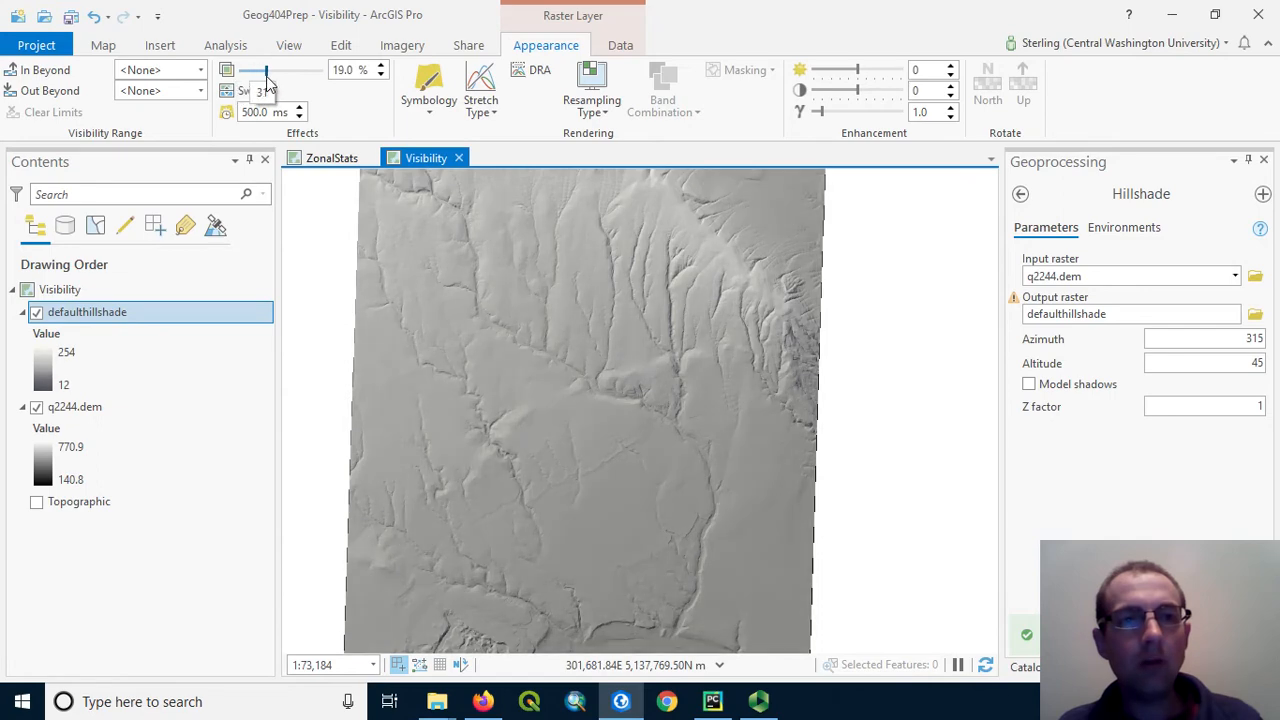
{"action": "left_click_drag", "start_coordinate": [263, 78], "coordinate": [283, 78]}
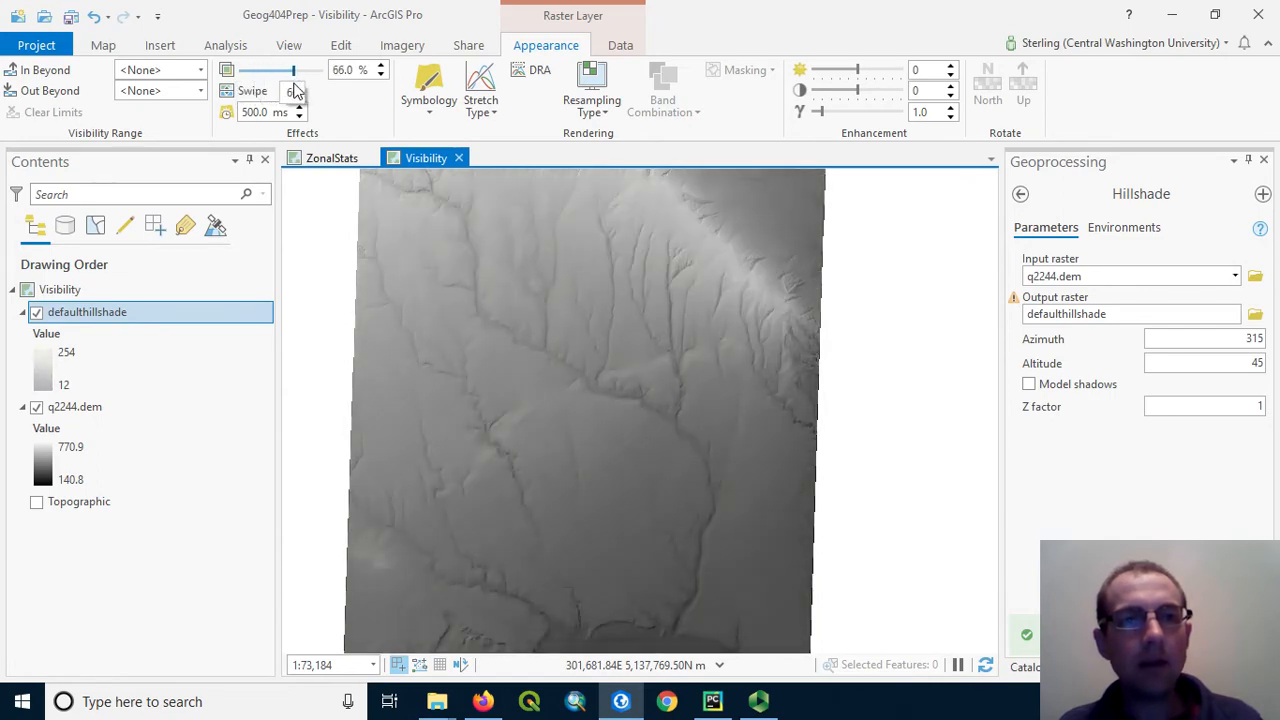
{"action": "left_click_drag", "start_coordinate": [295, 70], "coordinate": [280, 70]}
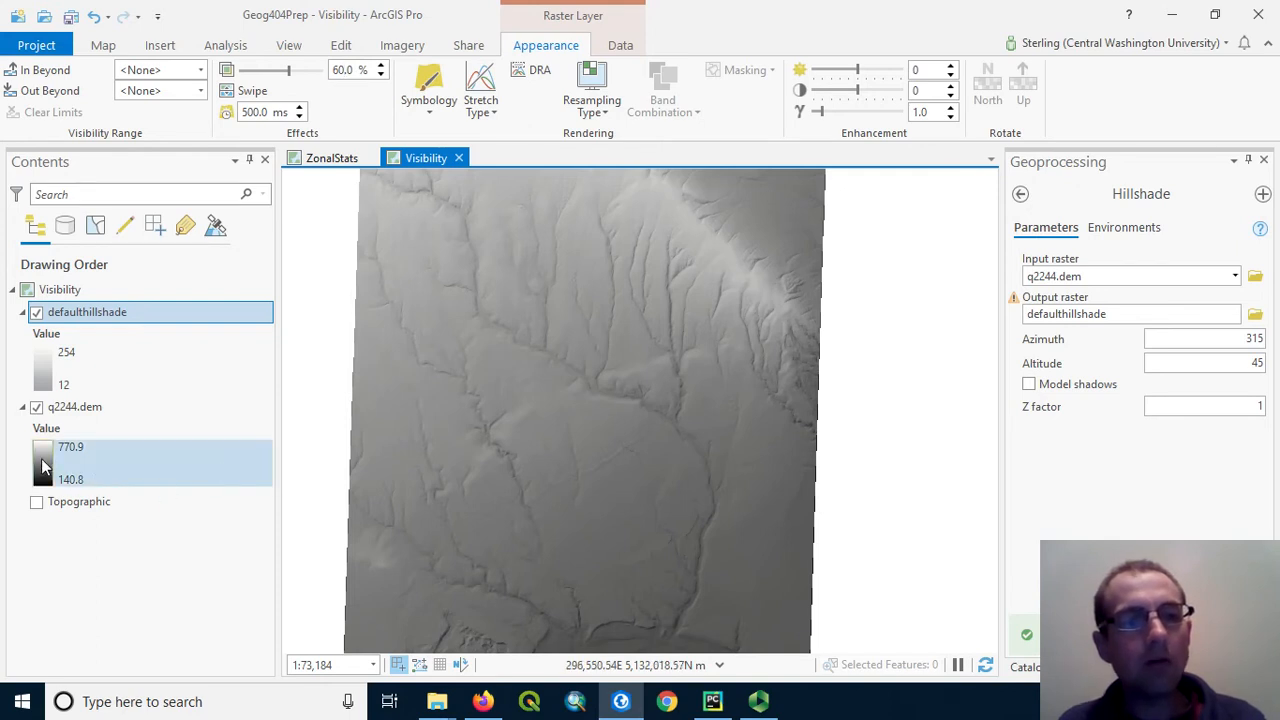
- Apply the green-to-brown Elevation color scheme to the q2244.dem raster
{"action": "left_click", "coordinate": [43, 447]}
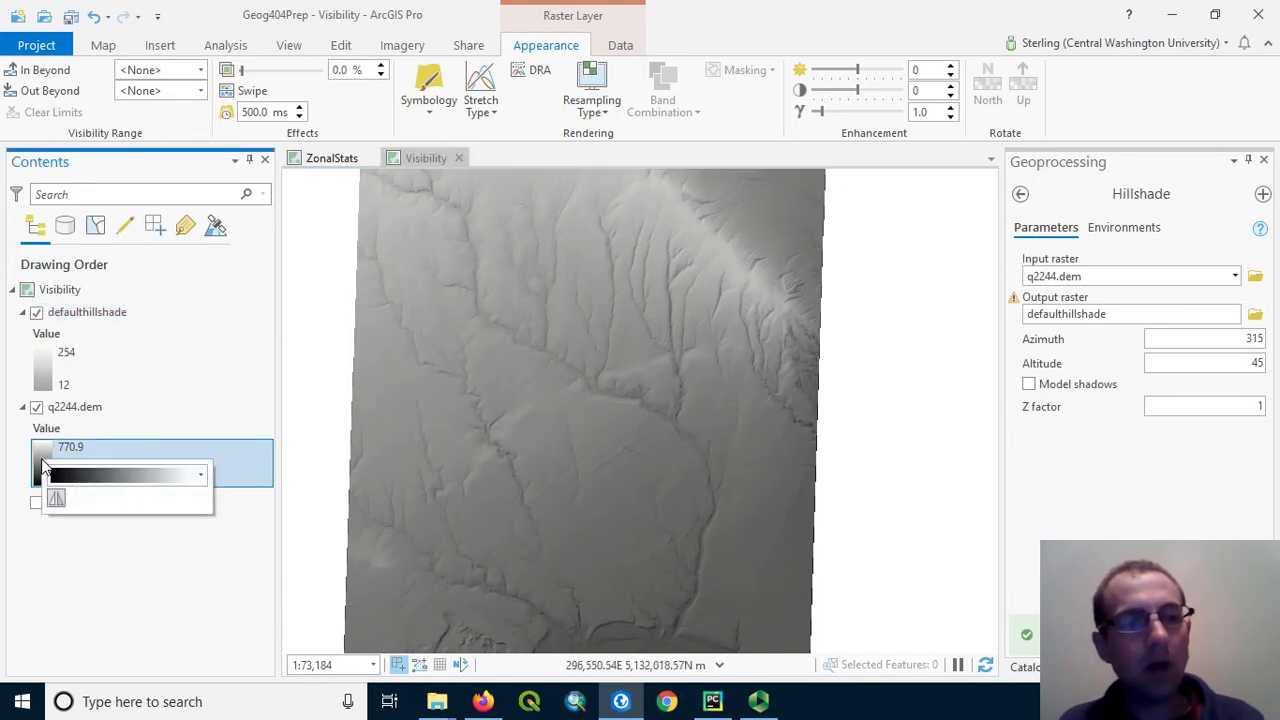
{"action": "left_click", "coordinate": [200, 474]}
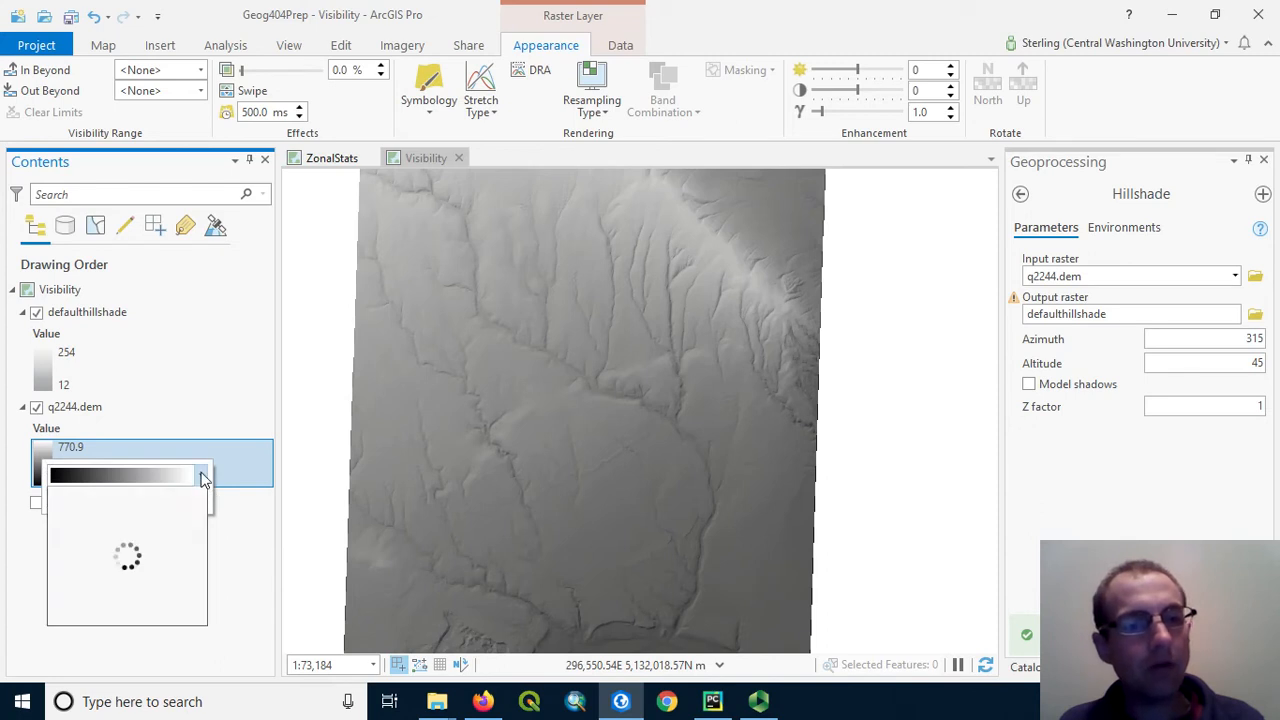
{"action": "left_click", "coordinate": [201, 475]}
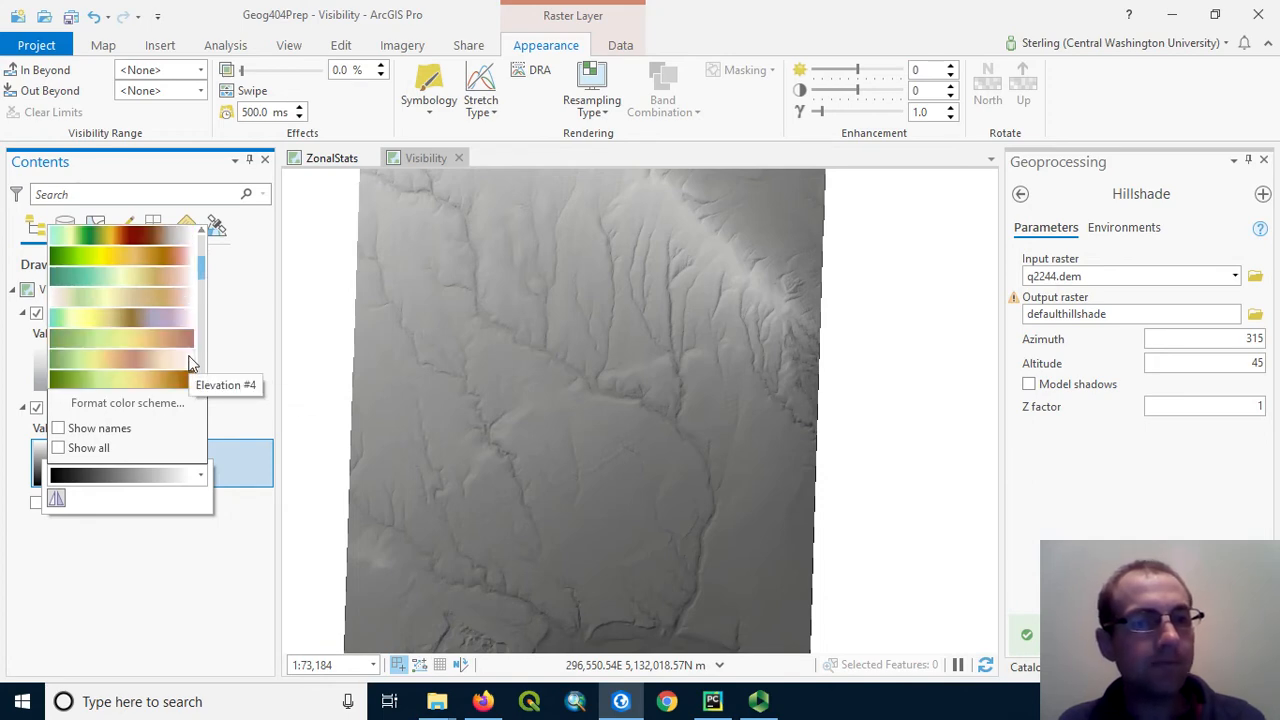
{"action": "mouse_move", "coordinate": [185, 350]}
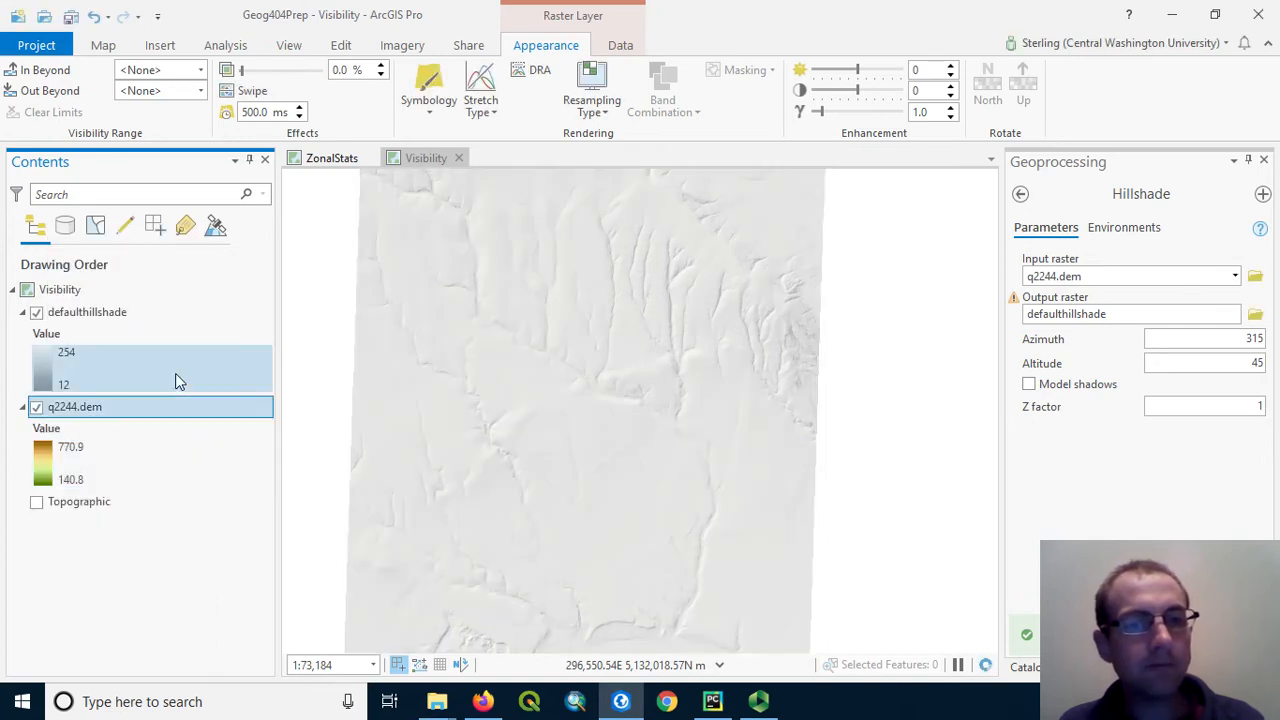
{"action": "left_click", "coordinate": [74, 406]}
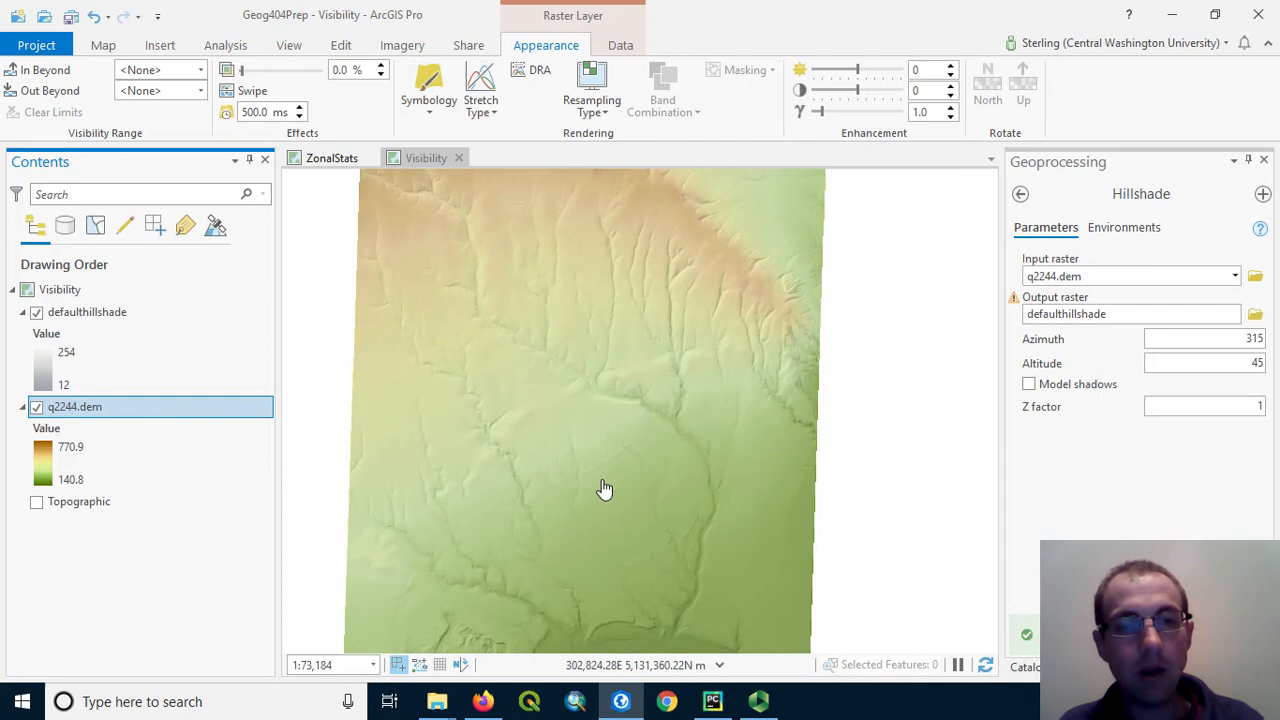
{"action": "scroll", "scroll_direction": "down", "scroll_amount": 3}
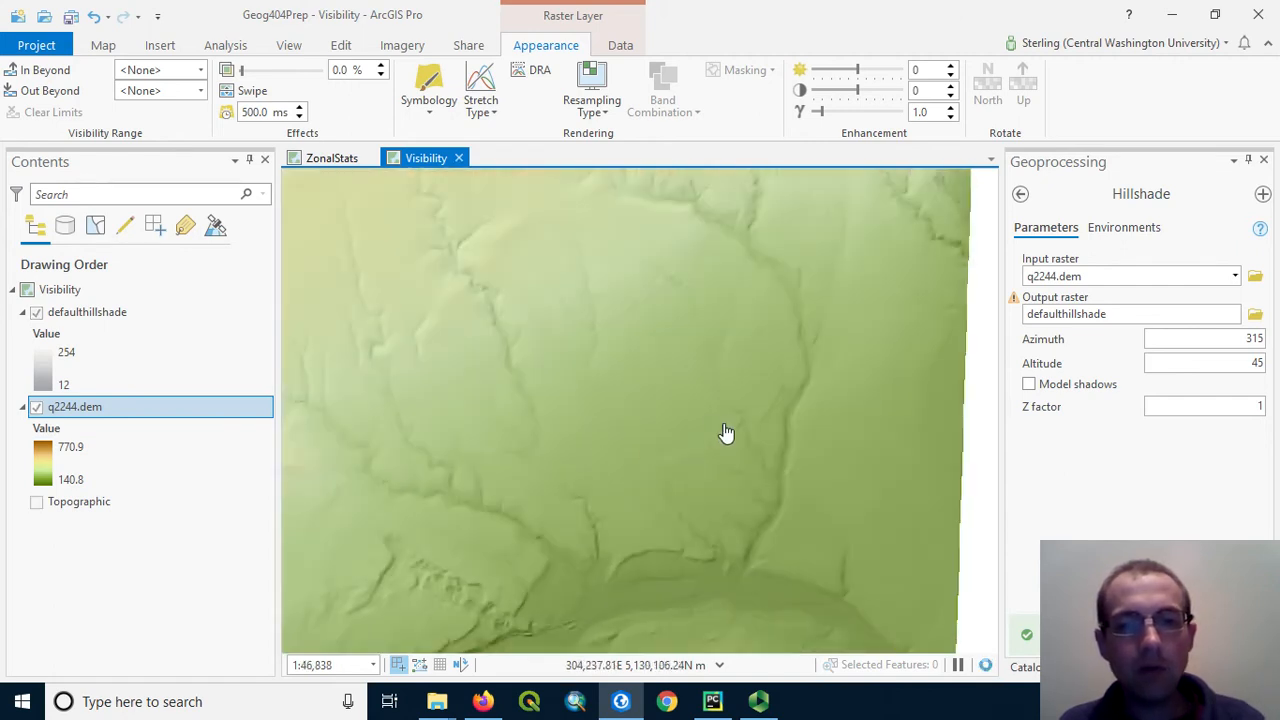
{"action": "left_click_drag", "start_coordinate": [727, 431], "coordinate": [503, 607]}
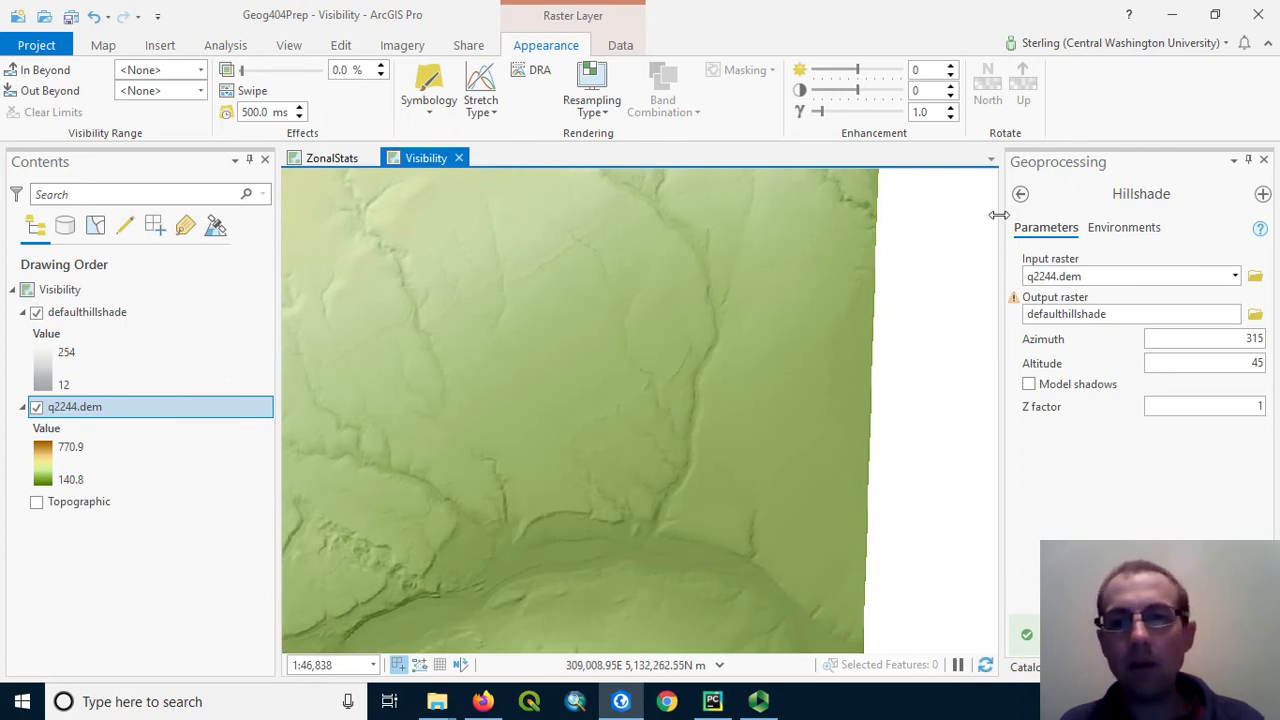
- Find the Slope tool and set q2244.dem as its input raster
{"action": "left_click", "coordinate": [1021, 194]}
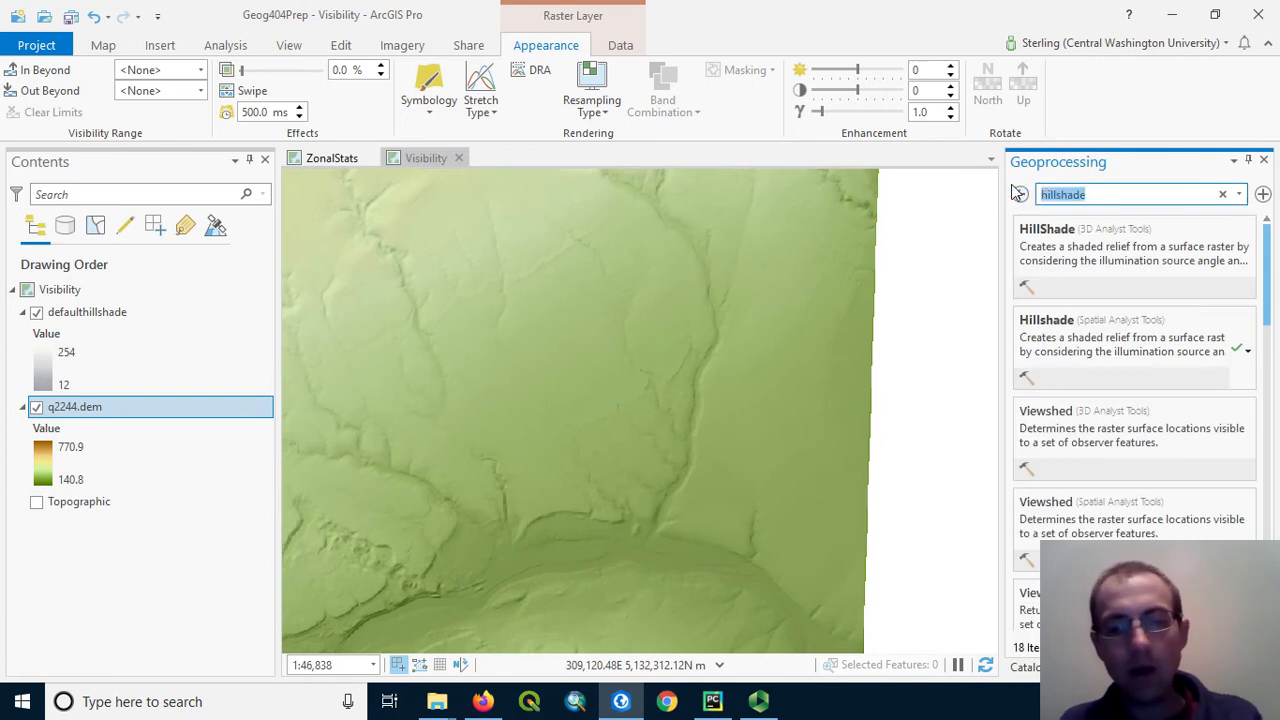
{"action": "type", "text": "slope"}
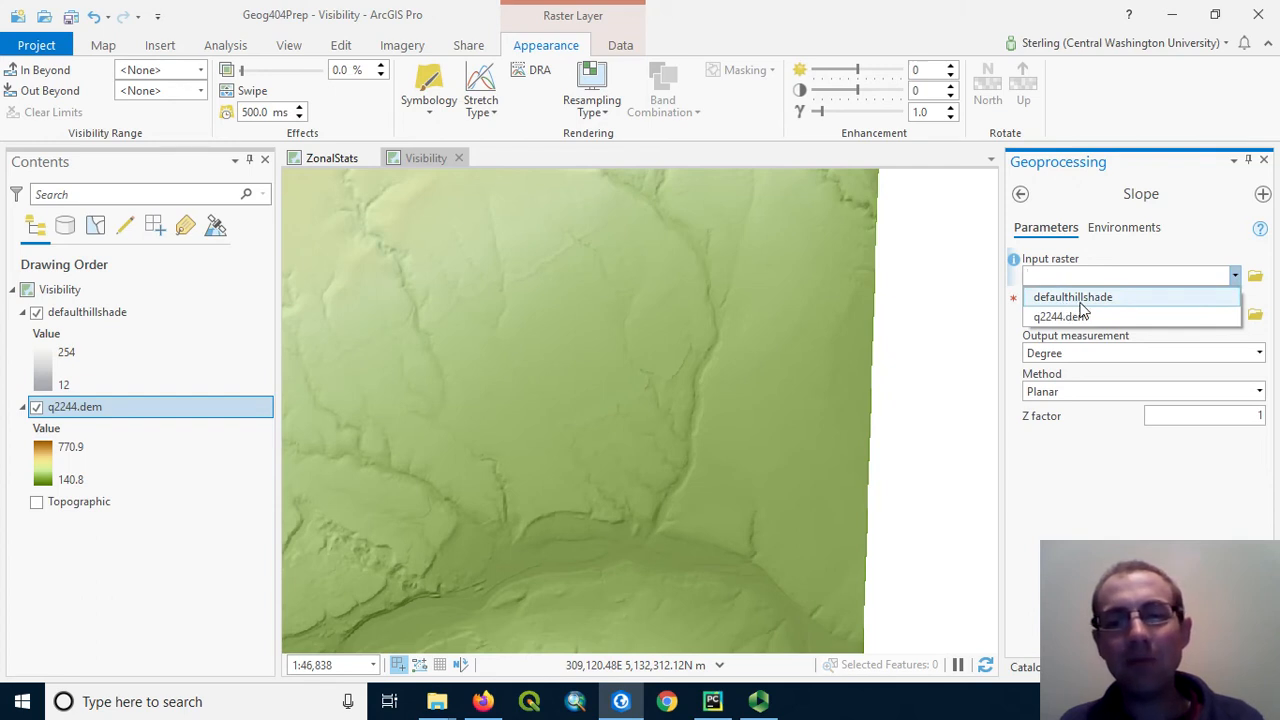
{"action": "mouse_move", "coordinate": [1065, 318]}
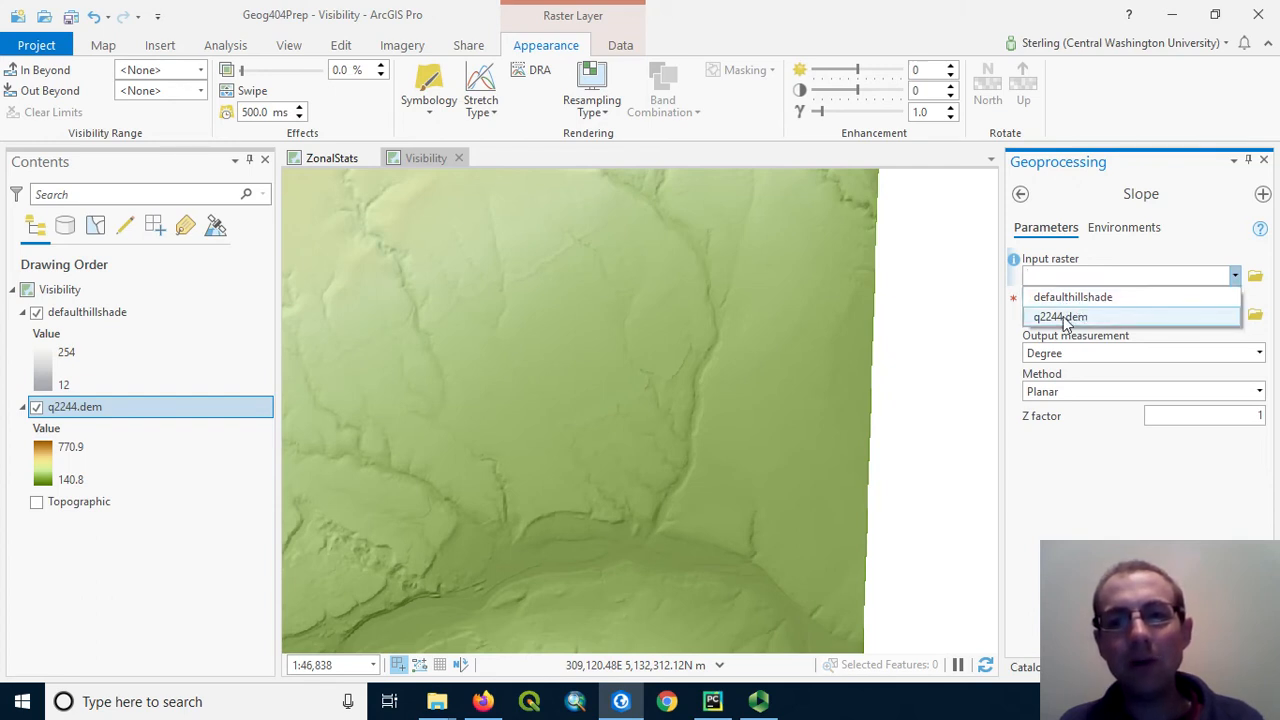
{"action": "left_click", "coordinate": [1059, 316]}
{"action": "type", "text": "bentonslope"}
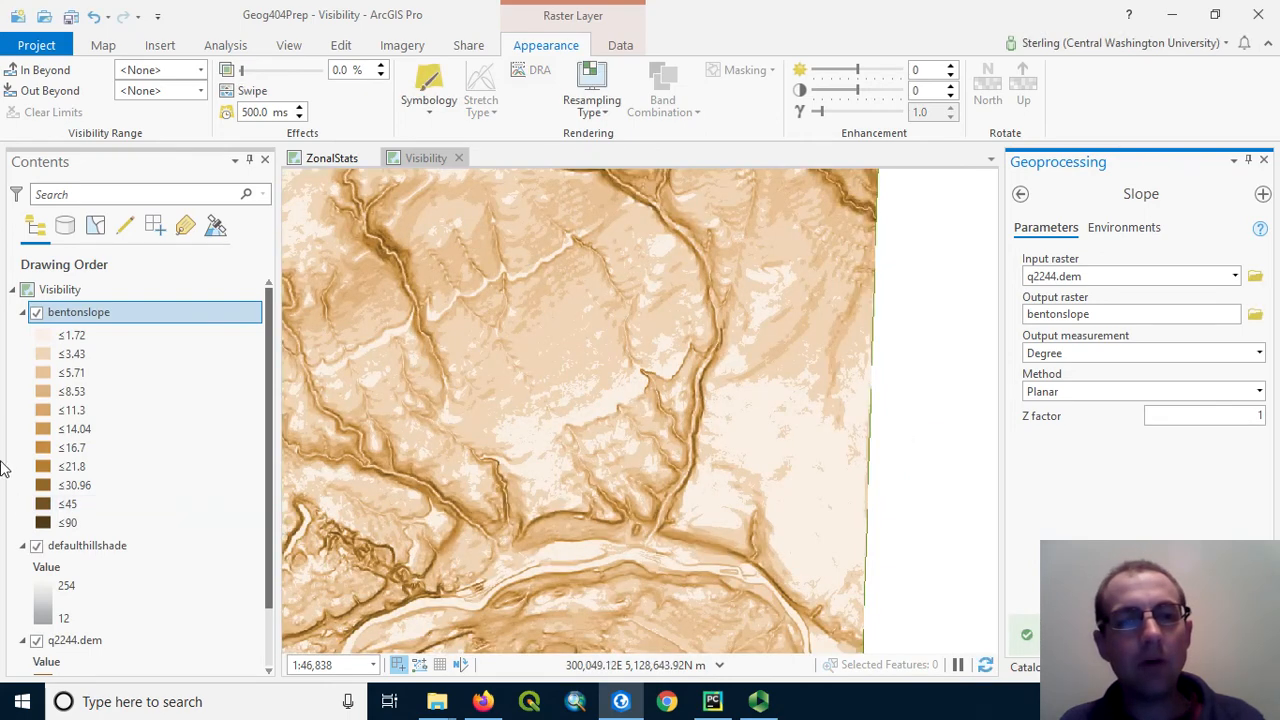
- Select bentonslope in Contents and open its context menu
{"action": "left_click", "coordinate": [67, 522]}
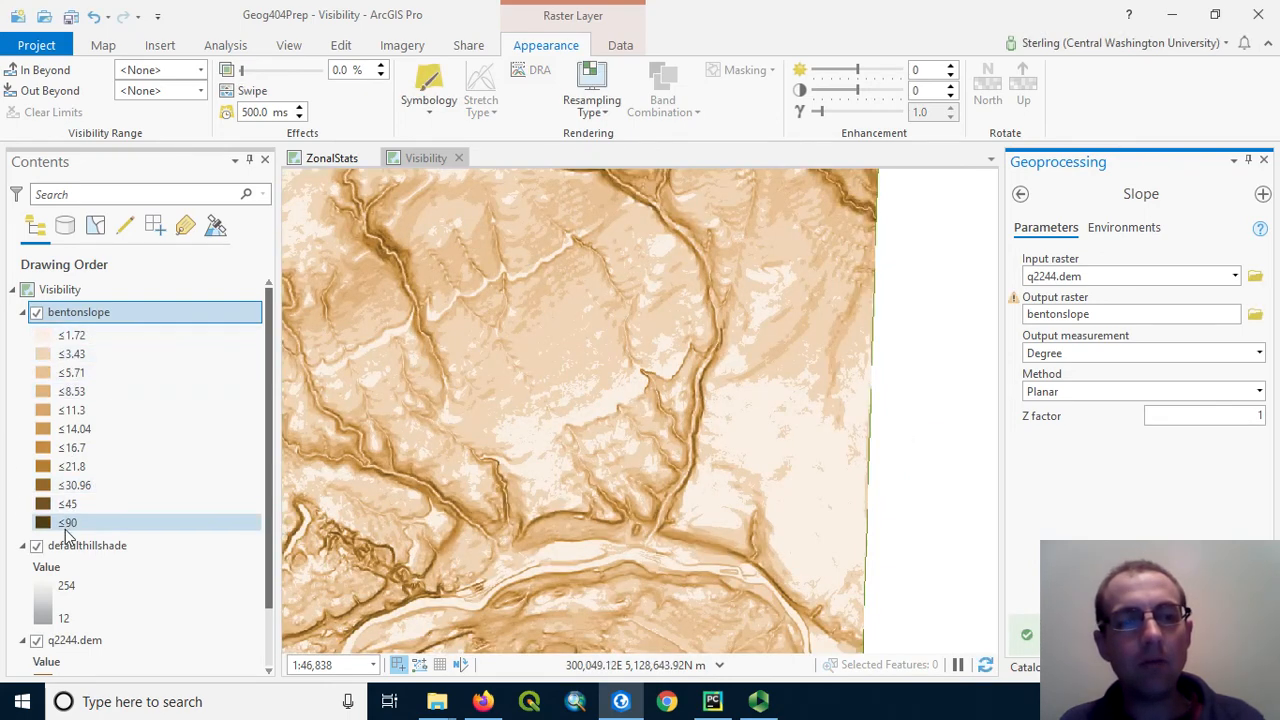
{"action": "right_click", "coordinate": [78, 312]}
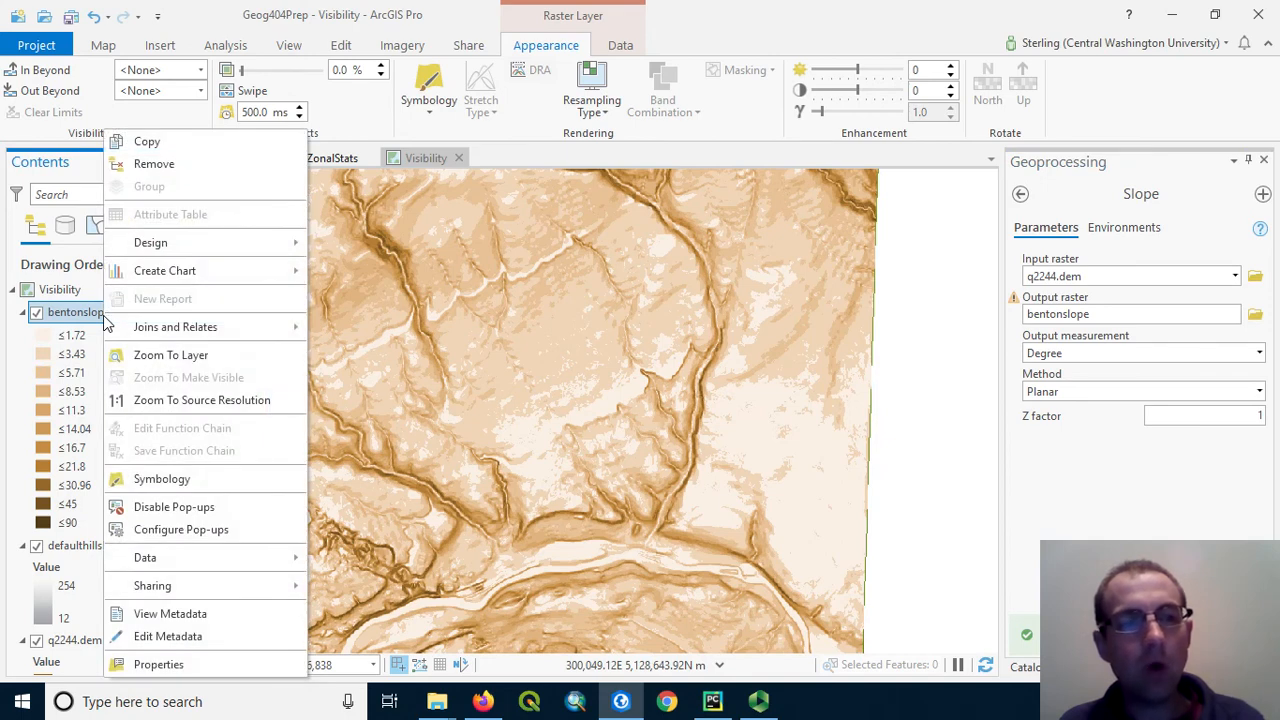
{"action": "mouse_move", "coordinate": [158, 664]}
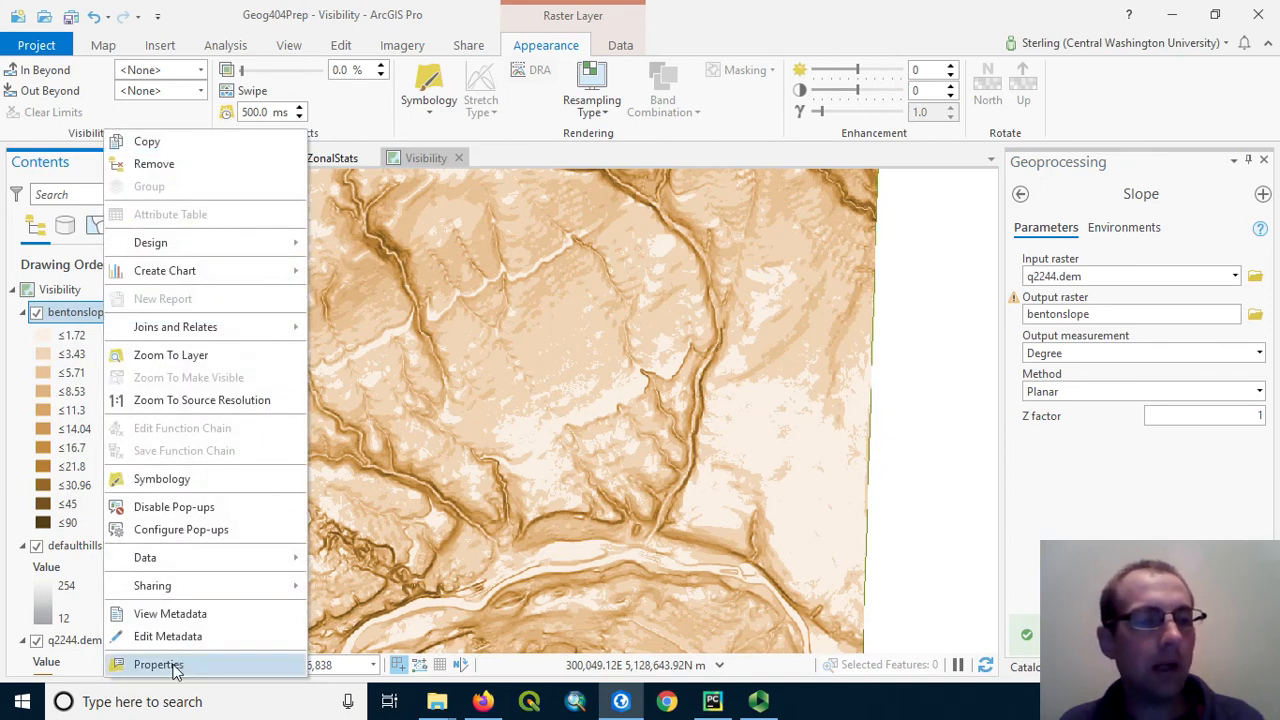
{"action": "mouse_move", "coordinate": [161, 479]}
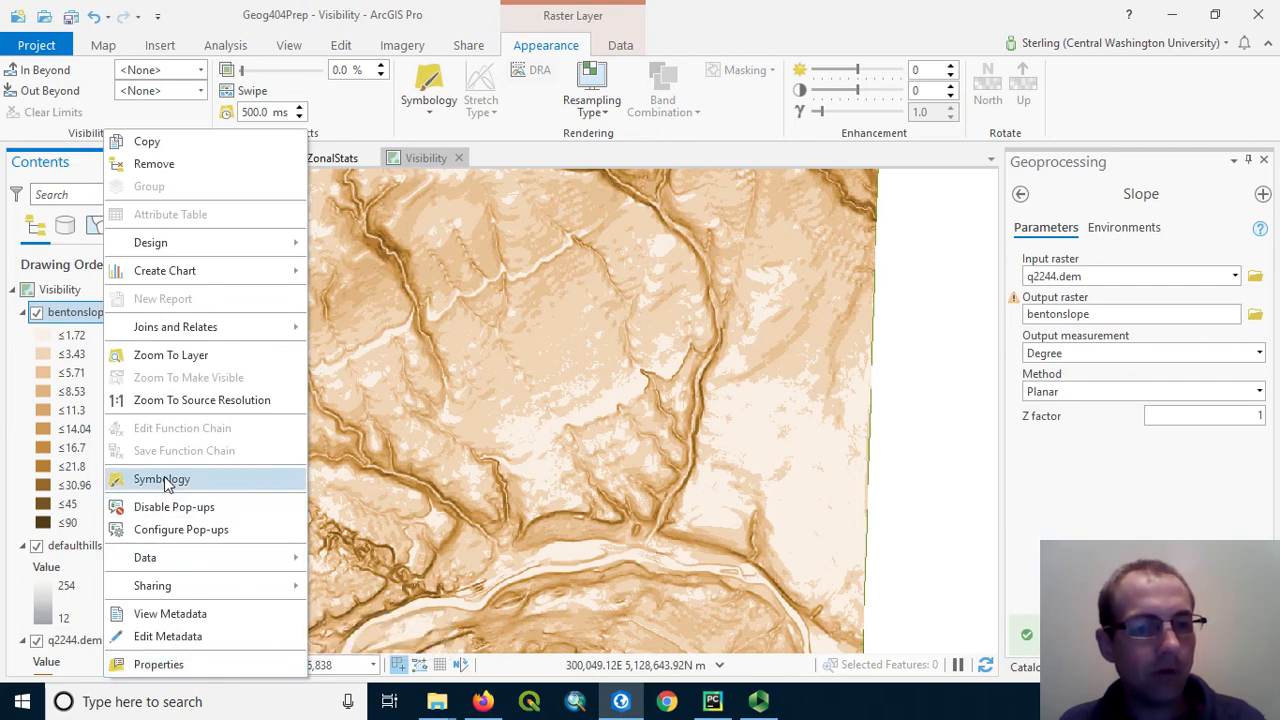
- Set the bentonslope layer's primary symbology to Stretch
{"action": "left_click", "coordinate": [162, 479]}
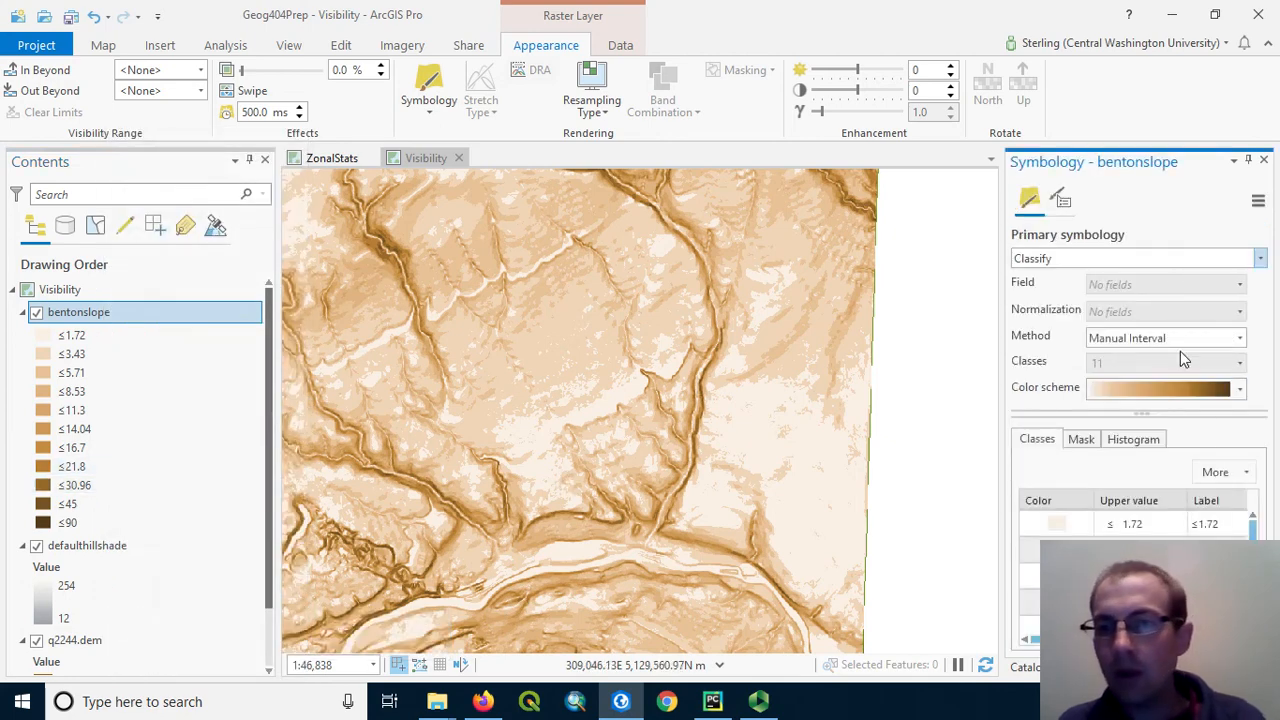
{"action": "mouse_move", "coordinate": [1240, 390]}
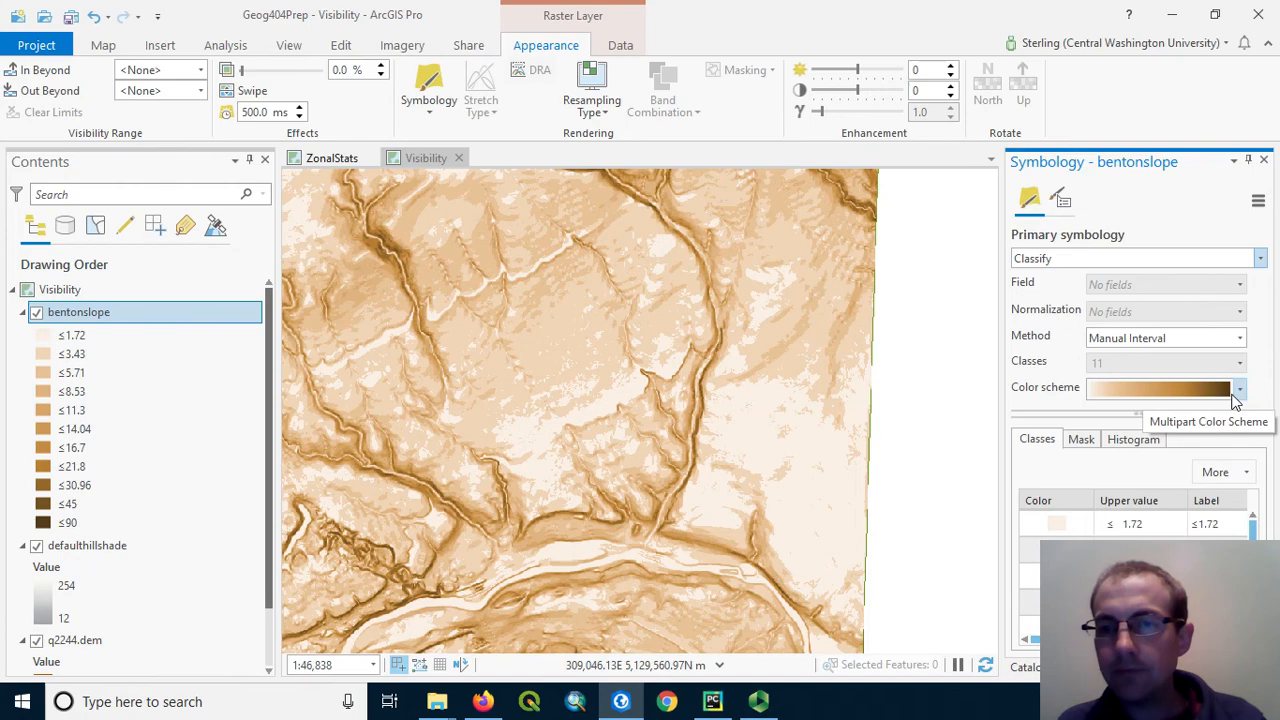
{"action": "left_click", "coordinate": [1259, 258]}
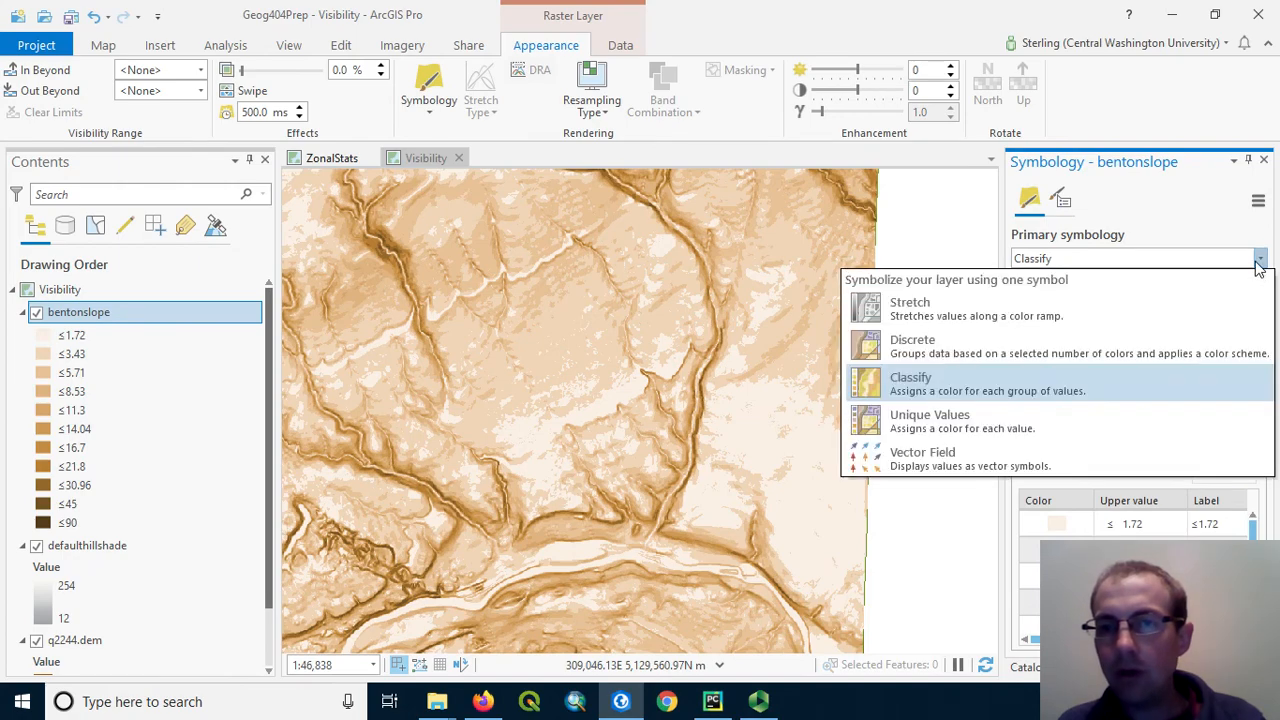
{"action": "left_click", "coordinate": [909, 302]}
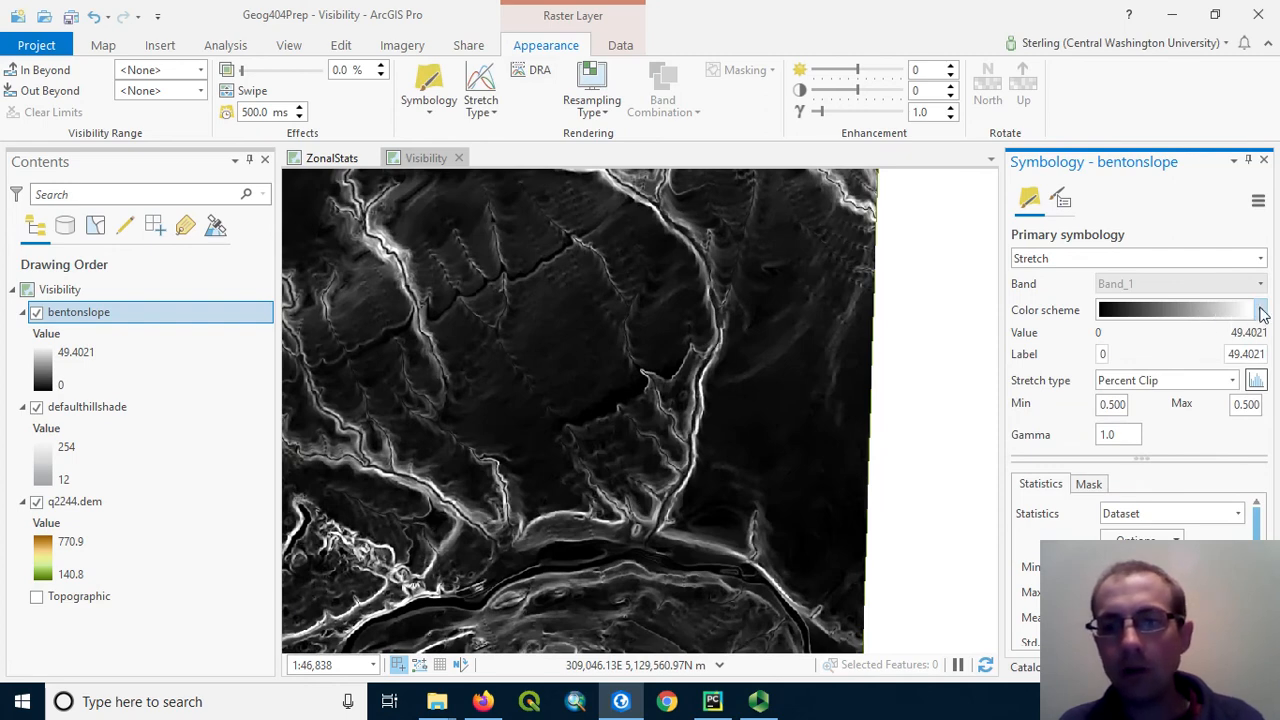
- Reverse the stretch color scheme to run white to black and apply it
{"action": "left_click", "coordinate": [1262, 309]}
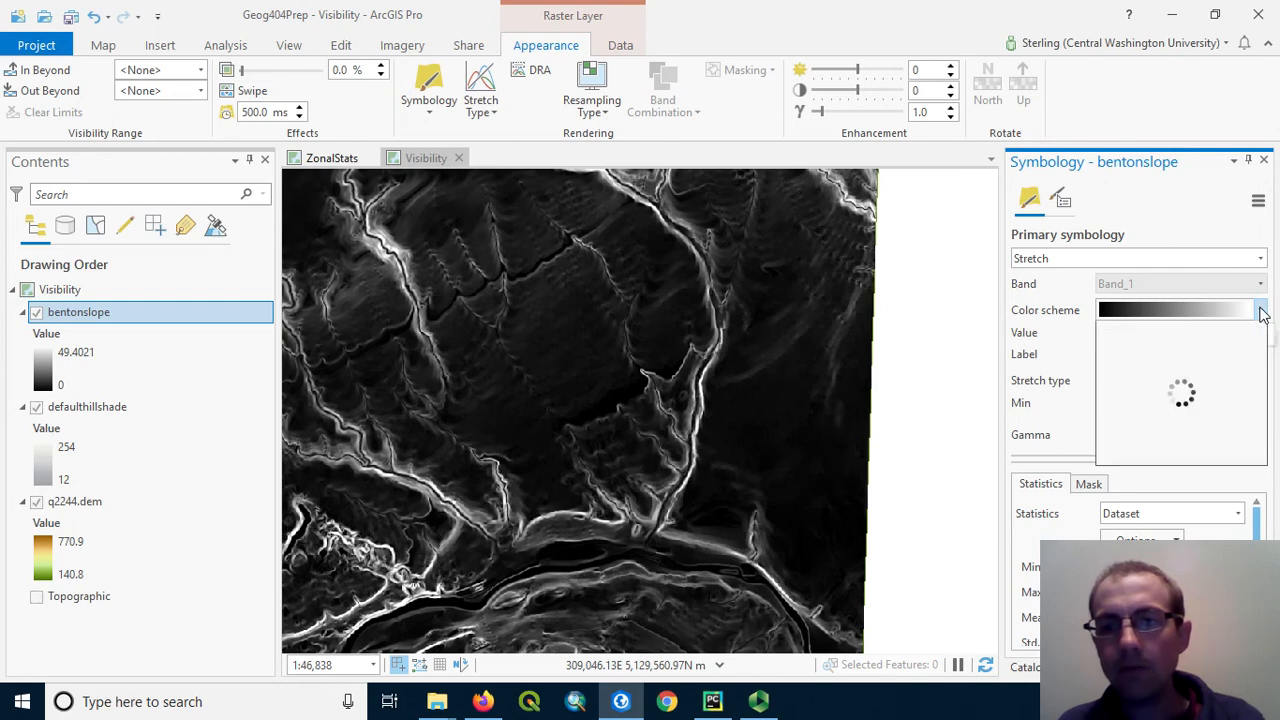
{"action": "left_click", "coordinate": [1259, 309]}
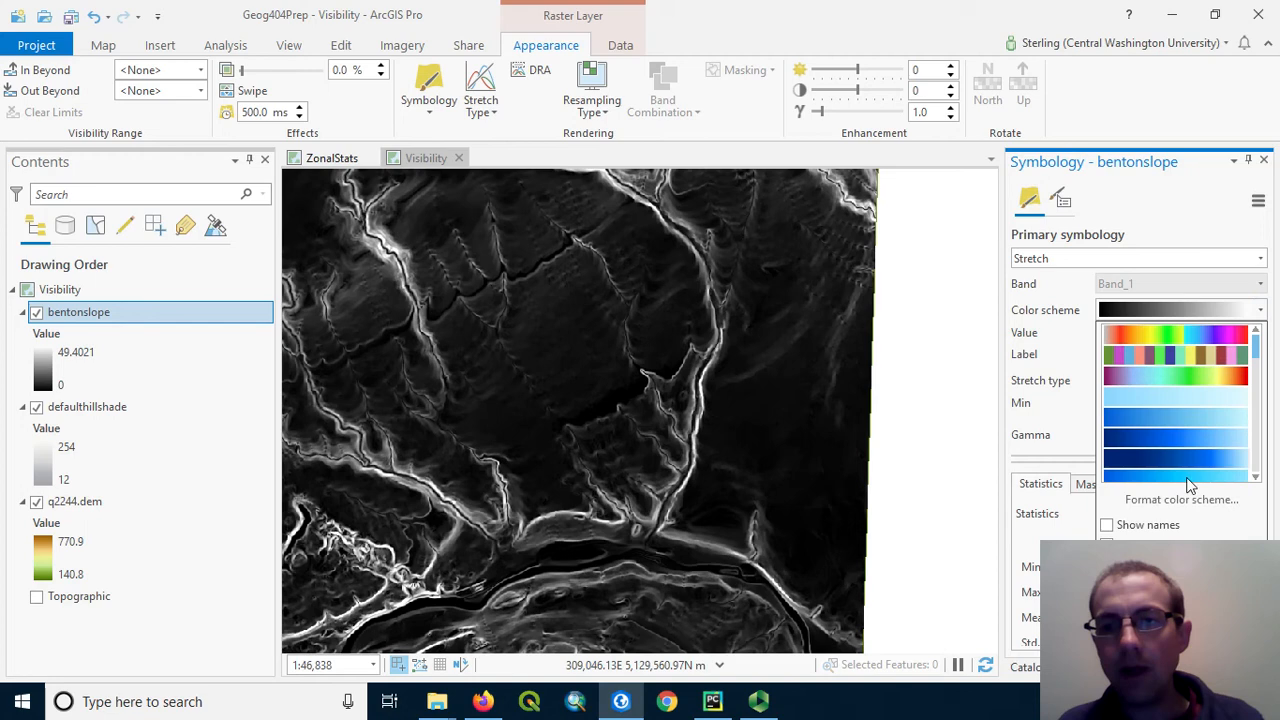
{"action": "left_click", "coordinate": [1175, 455]}
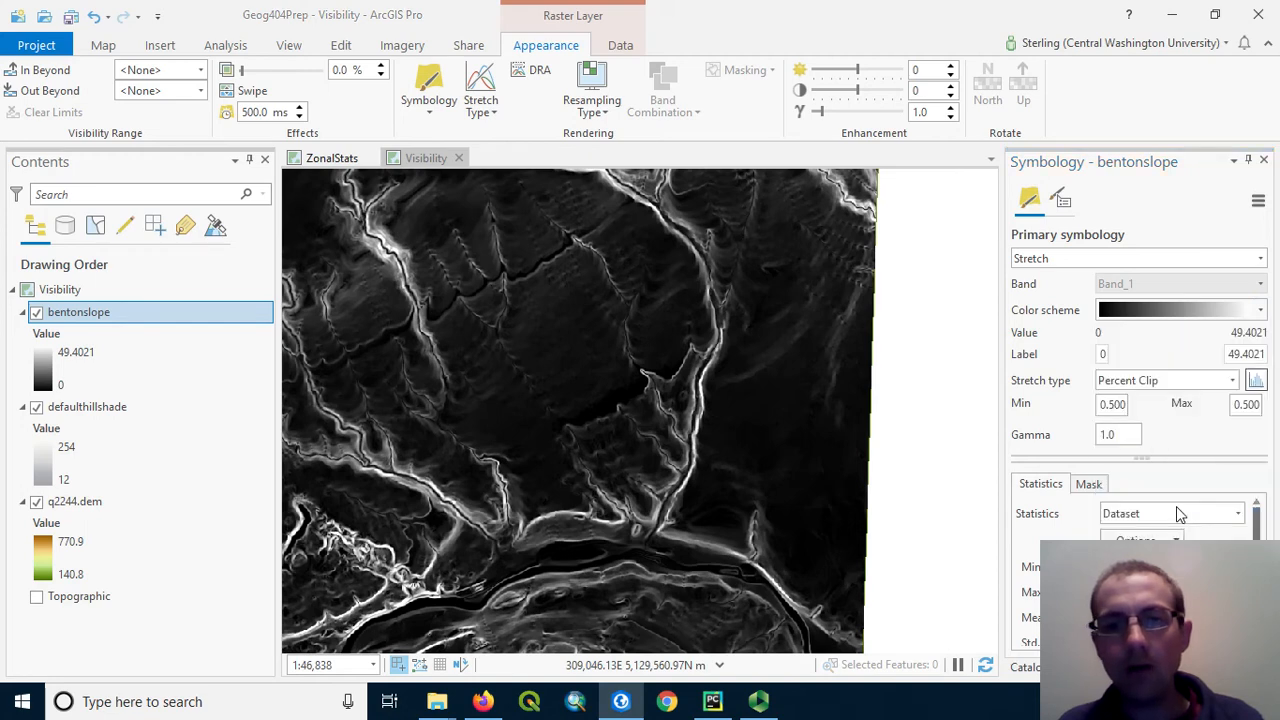
{"action": "left_click", "coordinate": [1180, 309]}
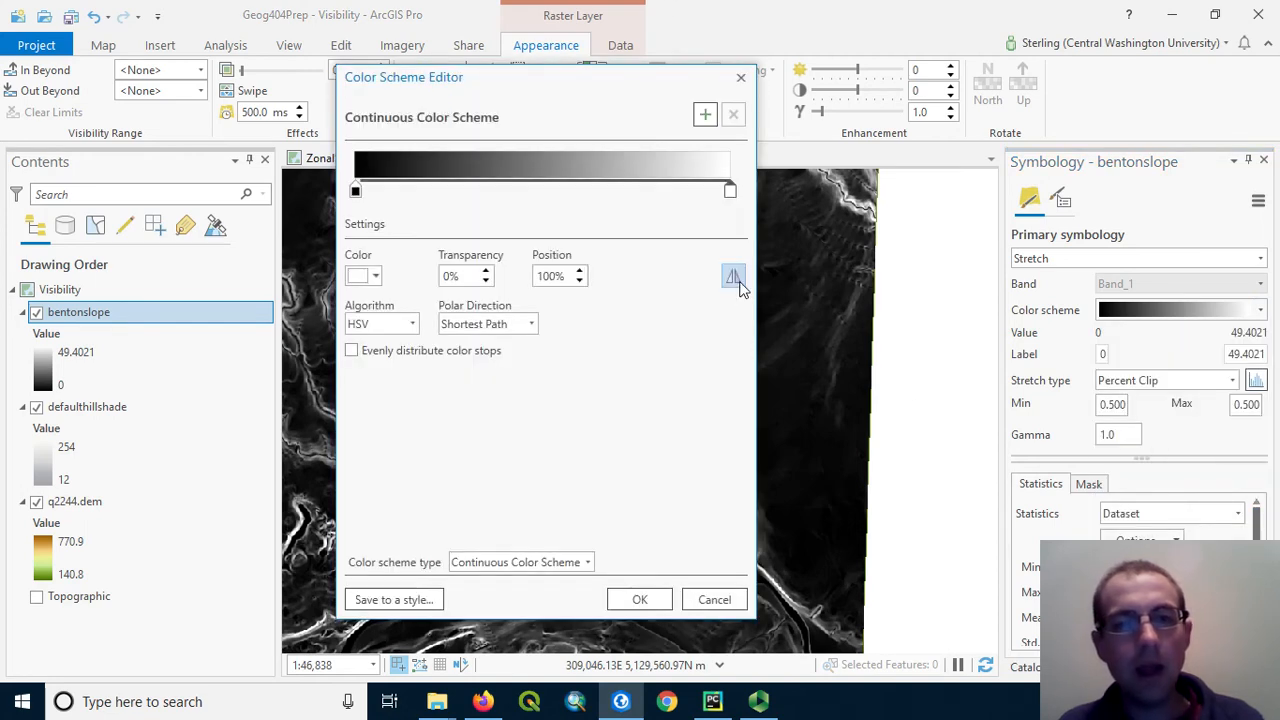
{"action": "left_click", "coordinate": [733, 276]}
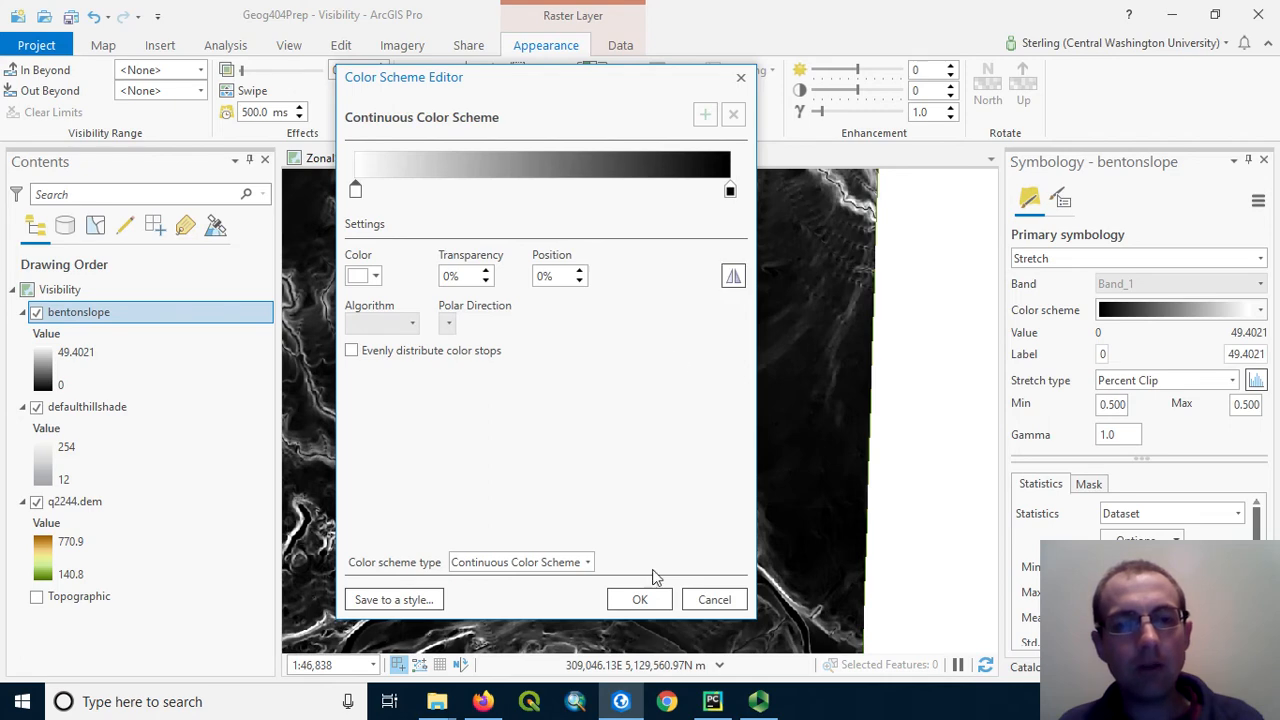
{"action": "left_click", "coordinate": [639, 599]}
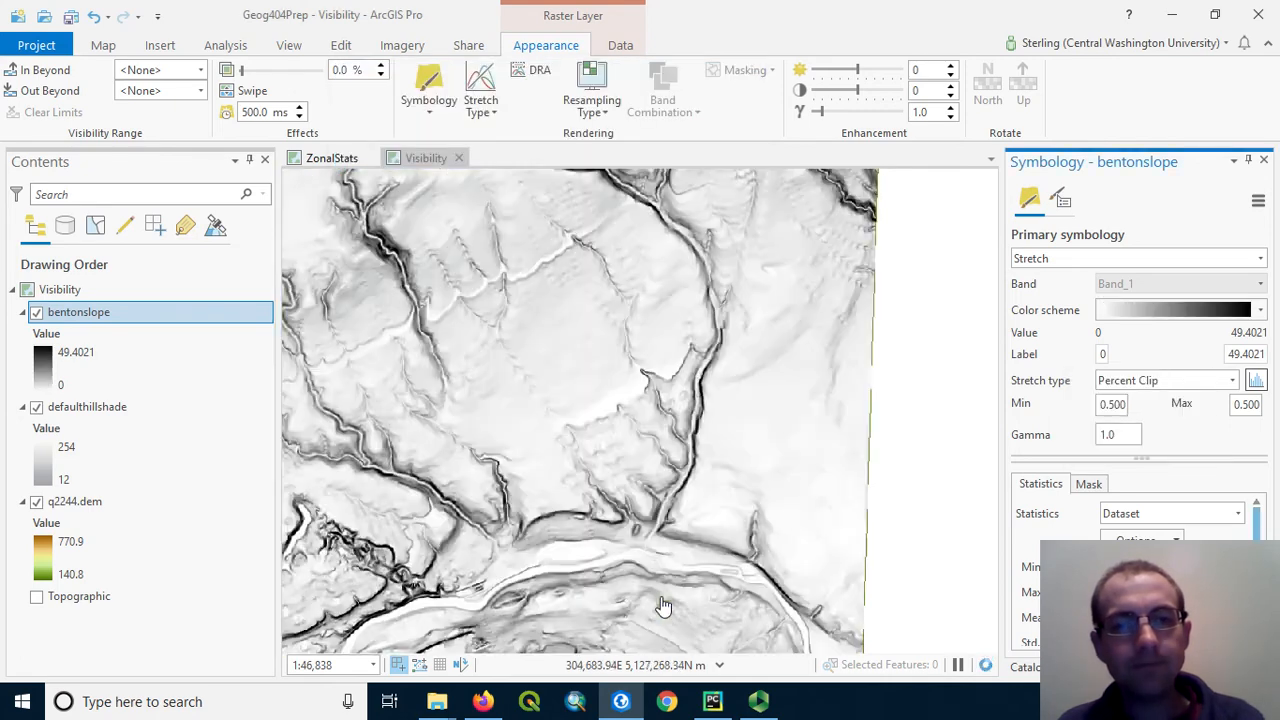
- Set the bentonslope layer's transparency to about 82%
{"action": "left_click_drag", "start_coordinate": [665, 605], "coordinate": [330, 530]}
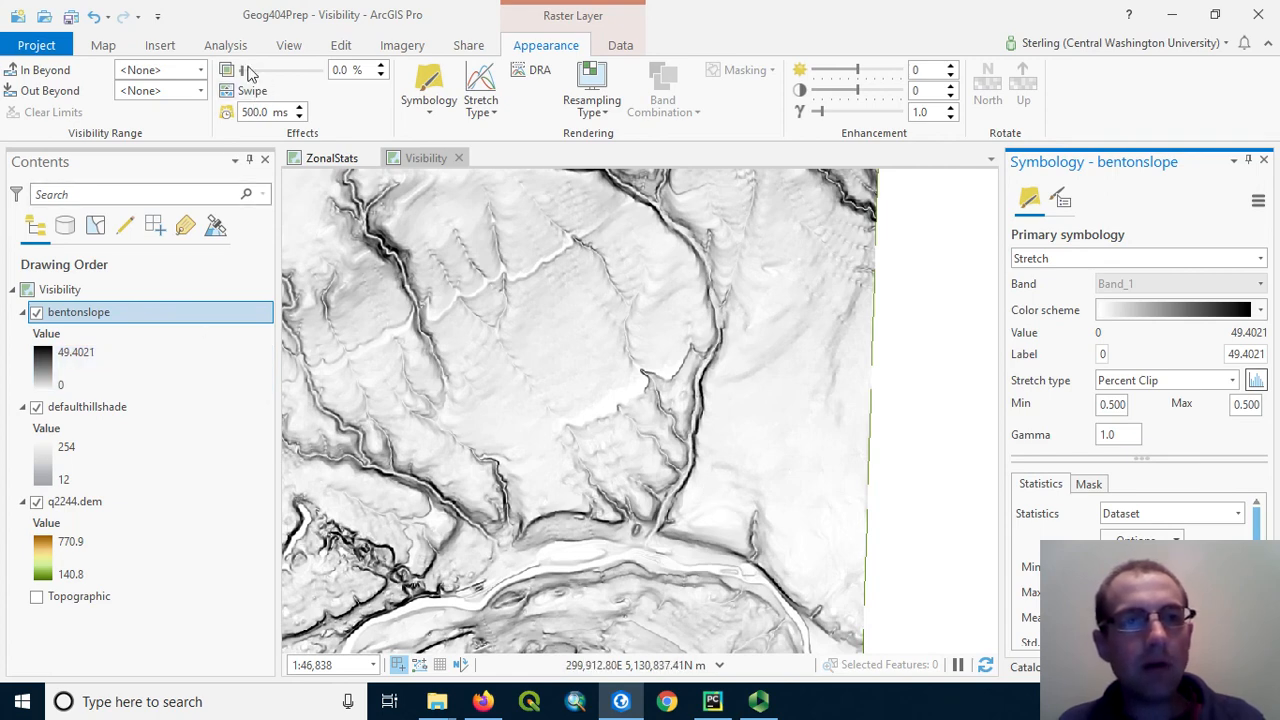
{"action": "left_click_drag", "start_coordinate": [245, 78], "coordinate": [245, 70]}
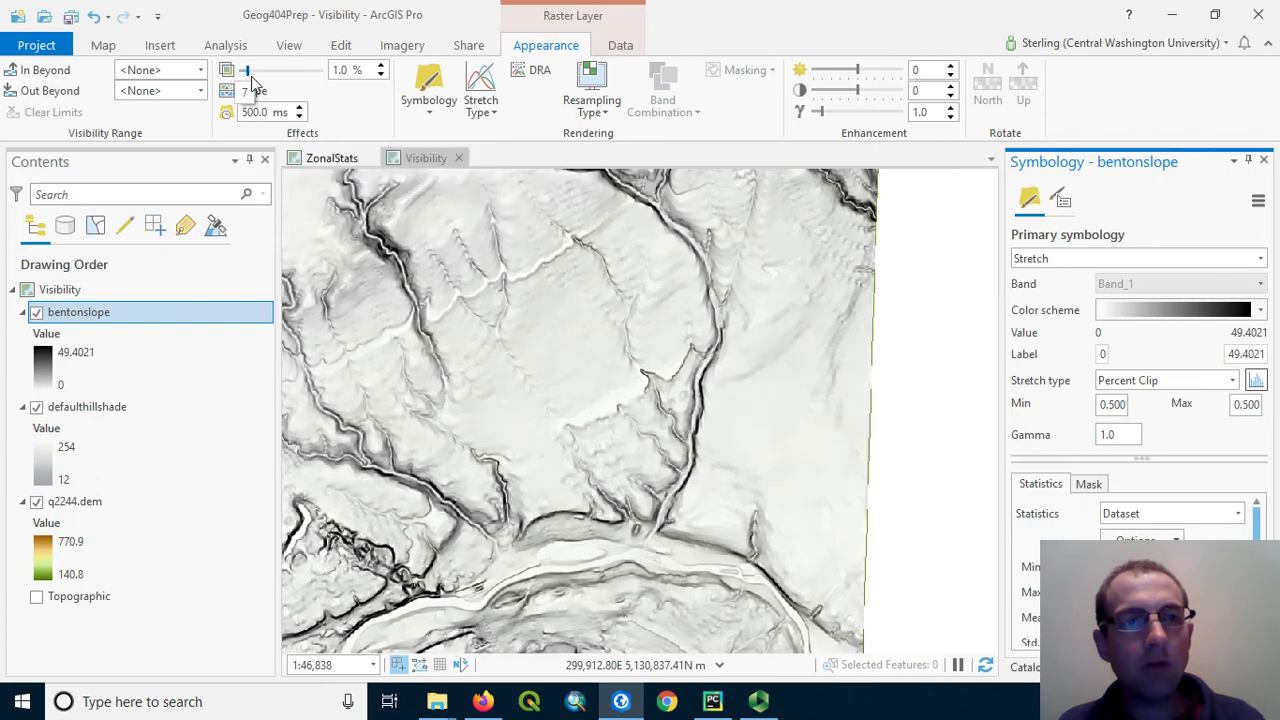
{"action": "left_click_drag", "start_coordinate": [246, 70], "coordinate": [303, 70]}
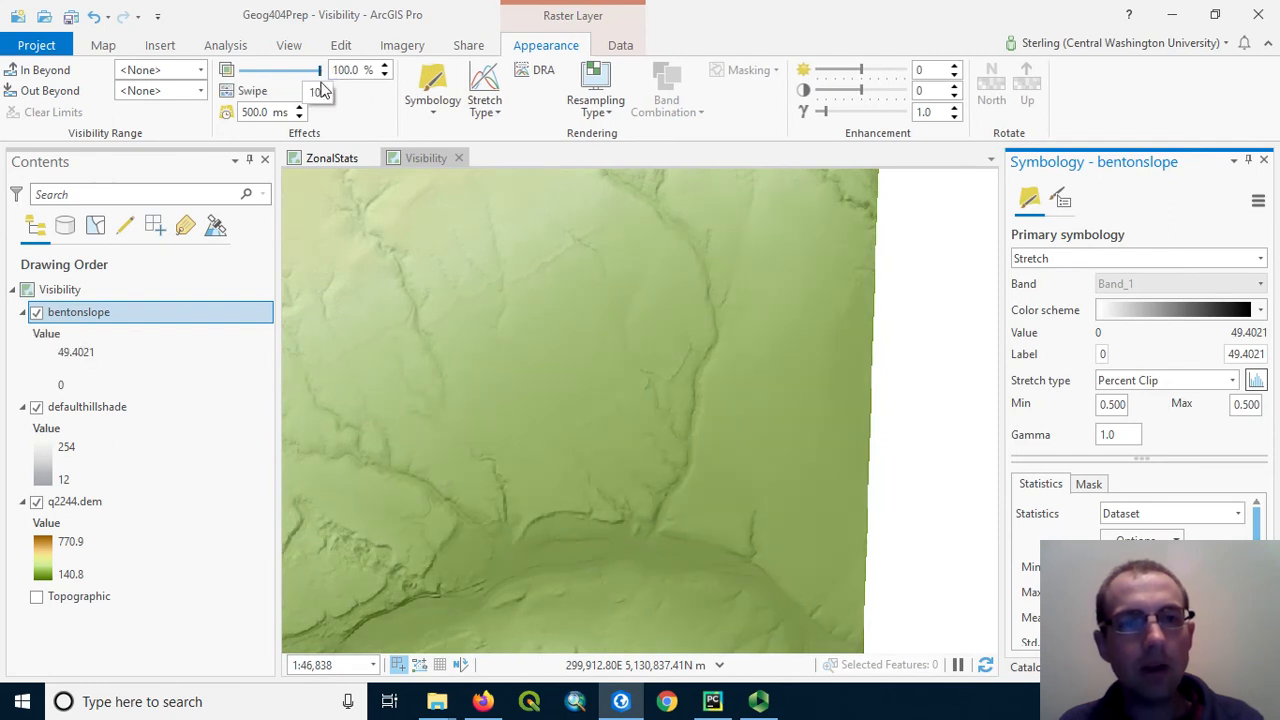
{"action": "left_click_drag", "start_coordinate": [310, 73], "coordinate": [308, 73]}
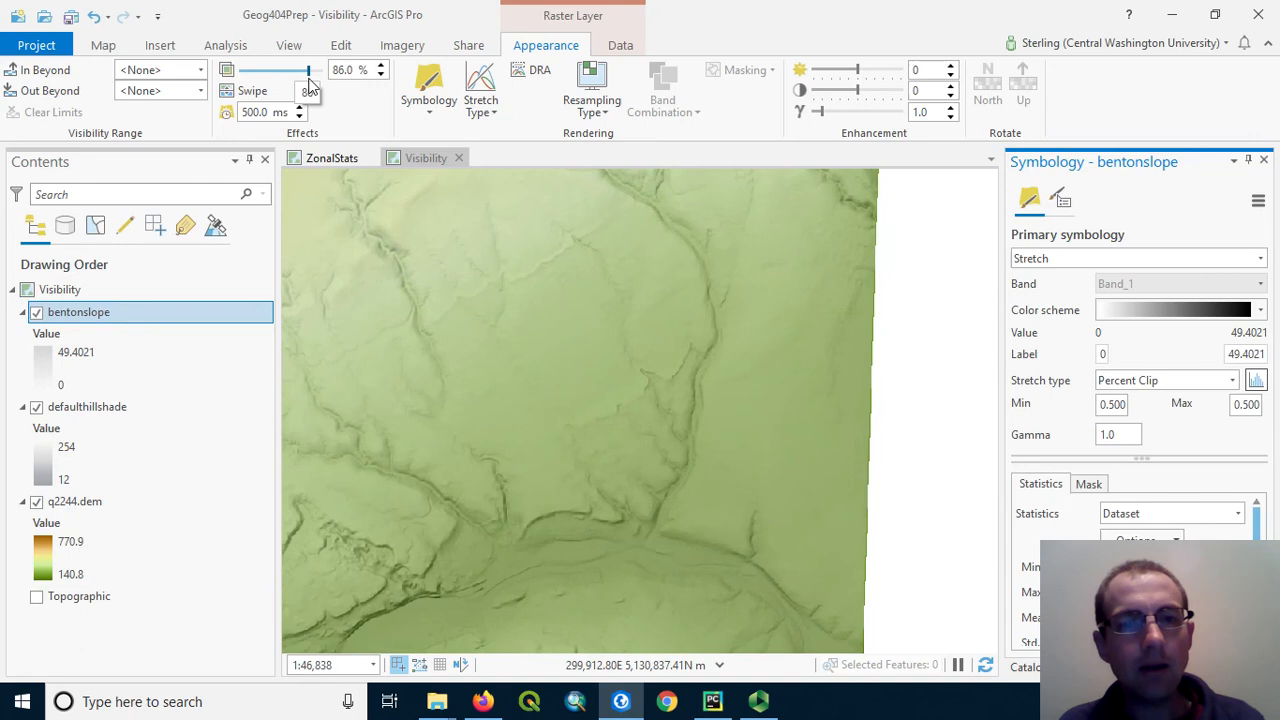
{"action": "left_click_drag", "start_coordinate": [308, 70], "coordinate": [296, 70]}
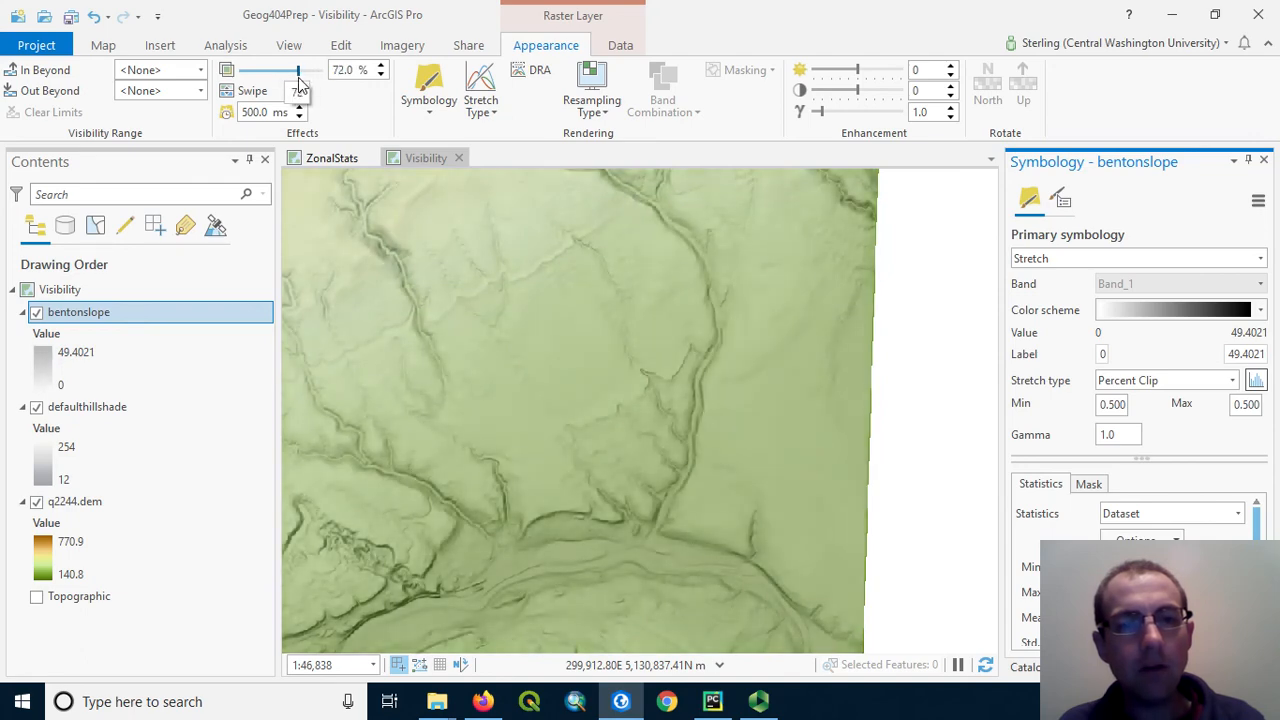
{"action": "left_click_drag", "start_coordinate": [300, 70], "coordinate": [280, 70]}
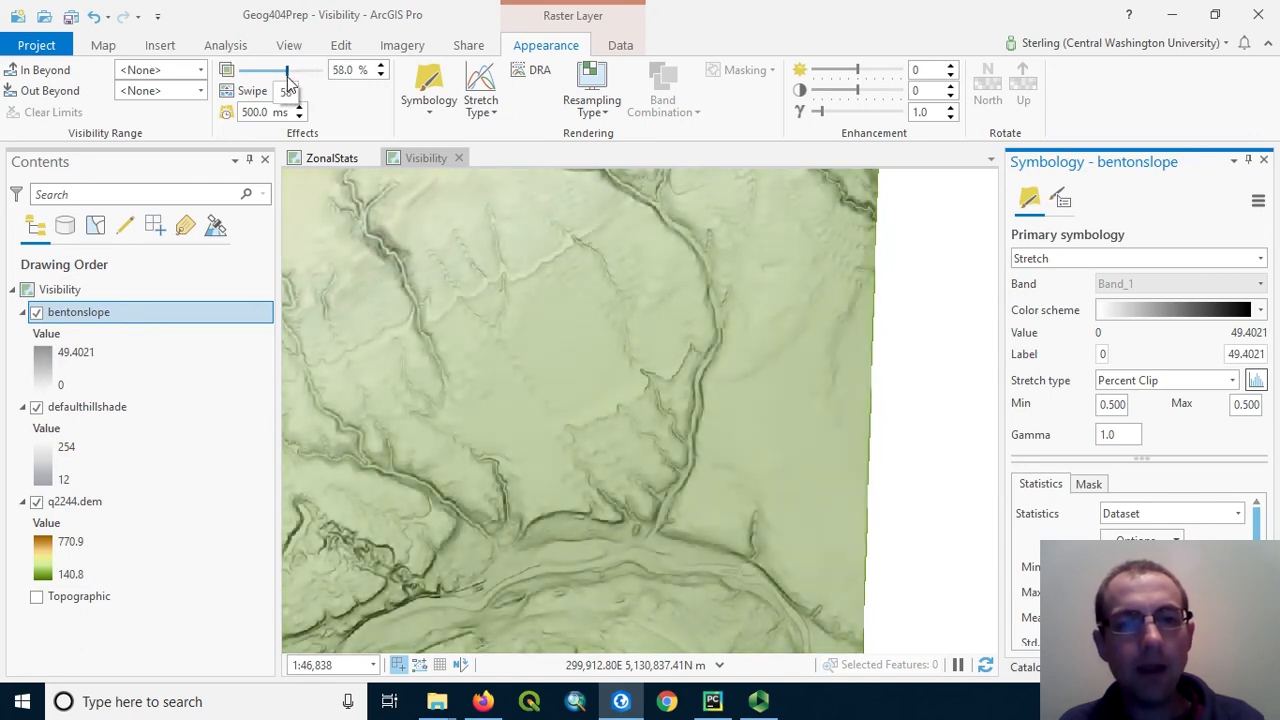
{"action": "left_click_drag", "start_coordinate": [290, 70], "coordinate": [315, 70]}
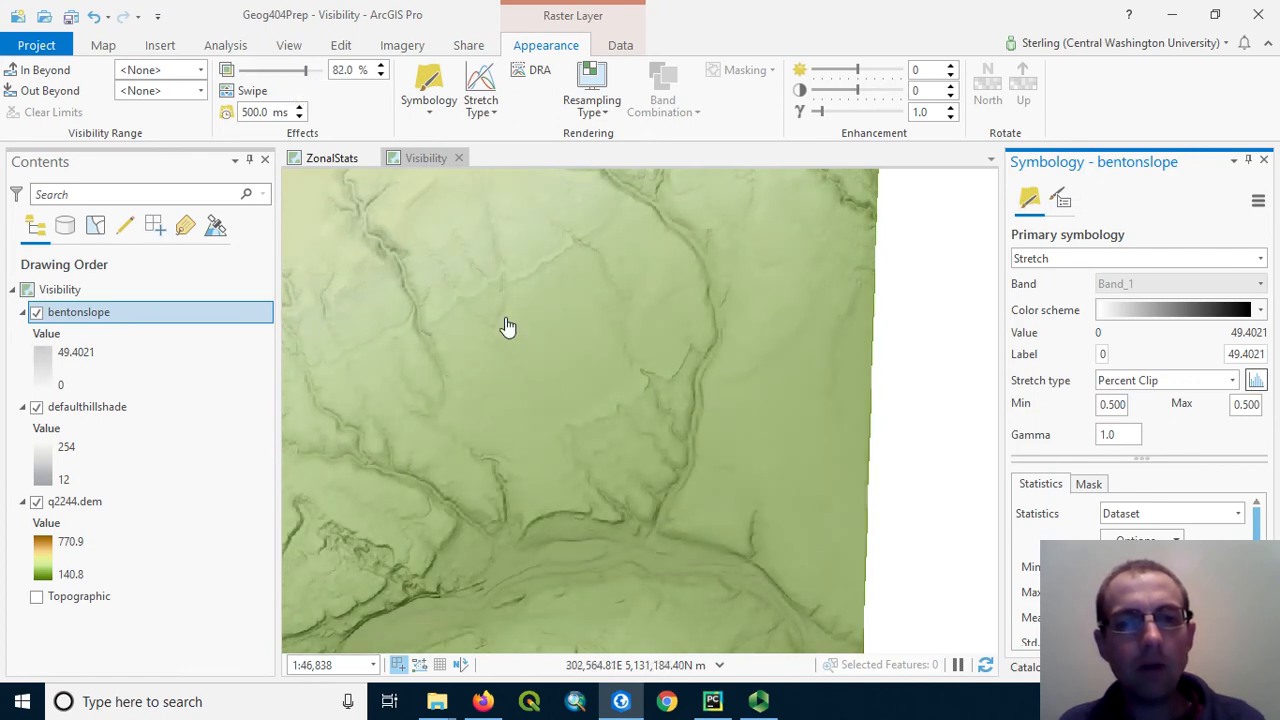
{"action": "scroll", "scroll_direction": "down", "scroll_amount": 3}
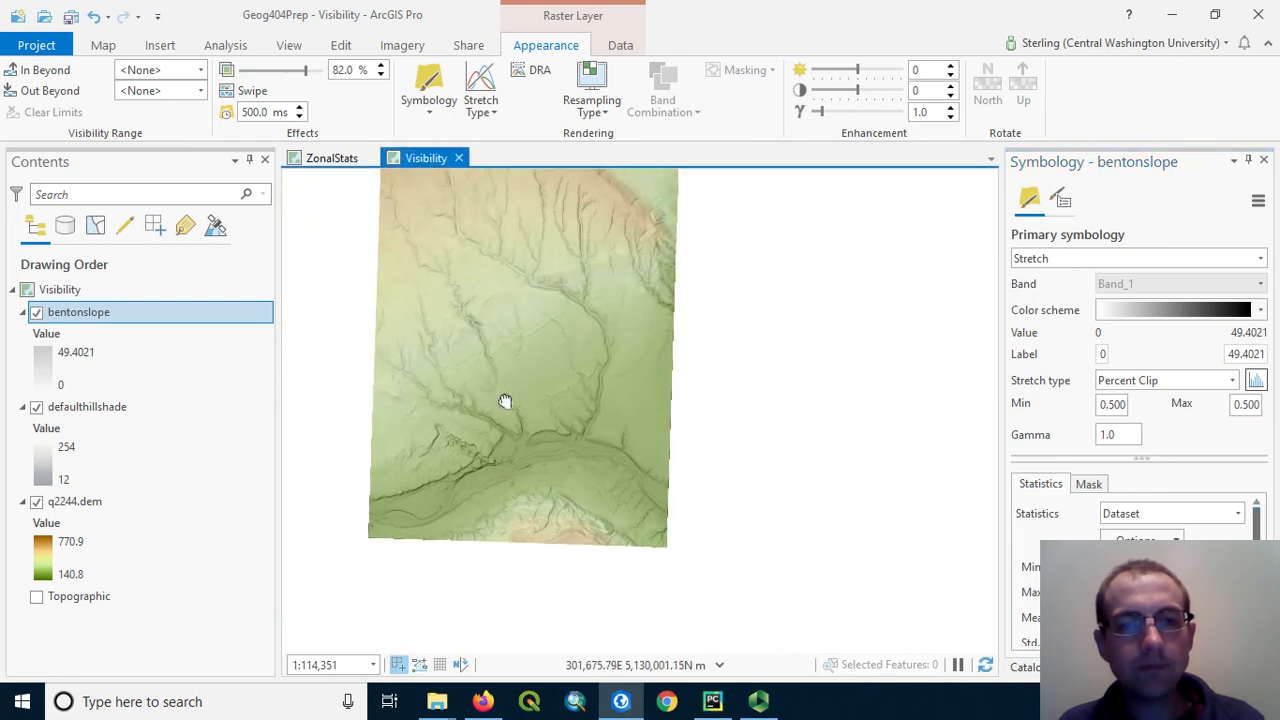